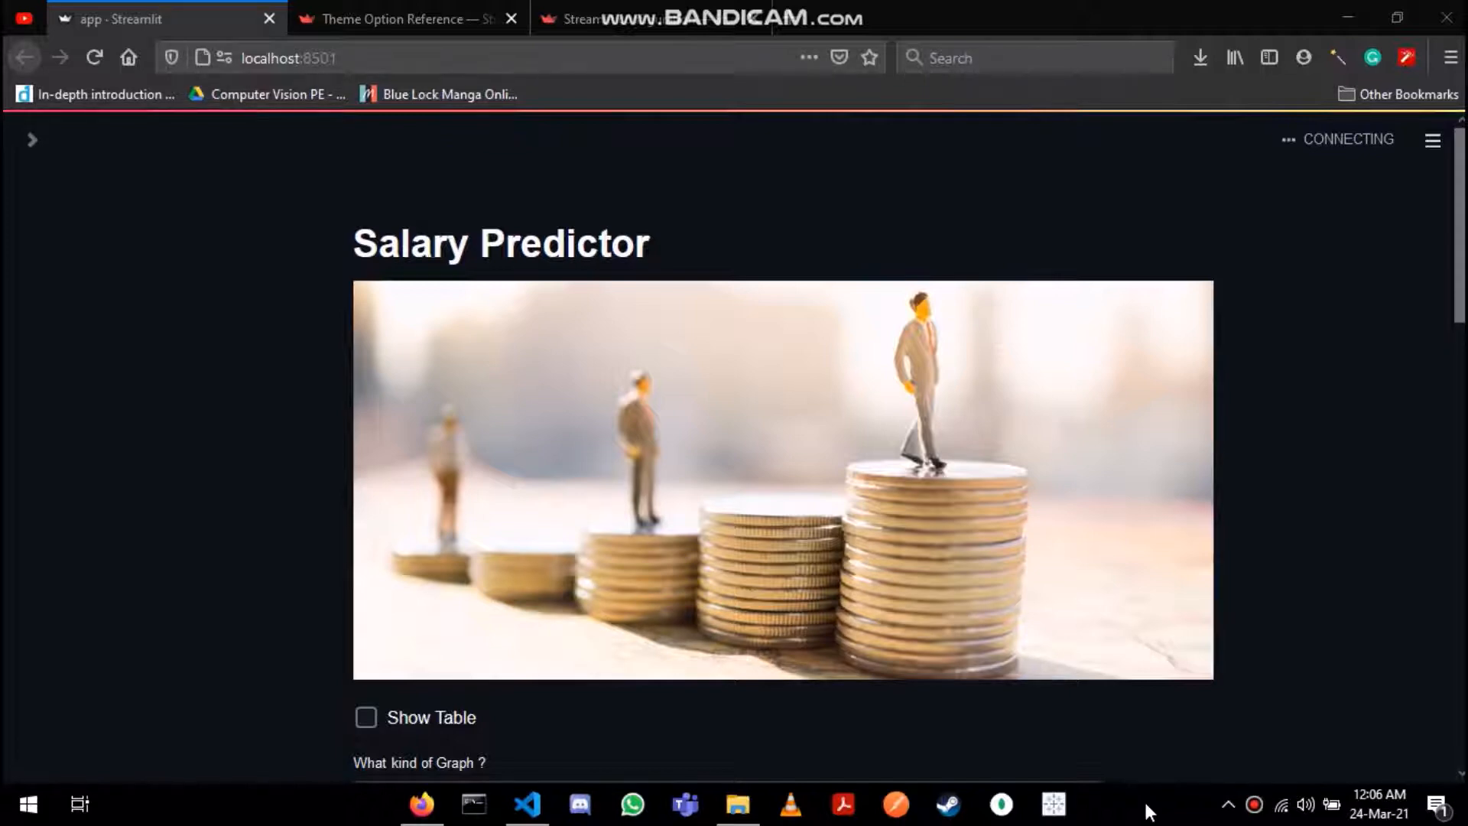
In the VS Code terminal, install Streamlit with pip and confirm it reports version 0.79.0
key("alt+tab")
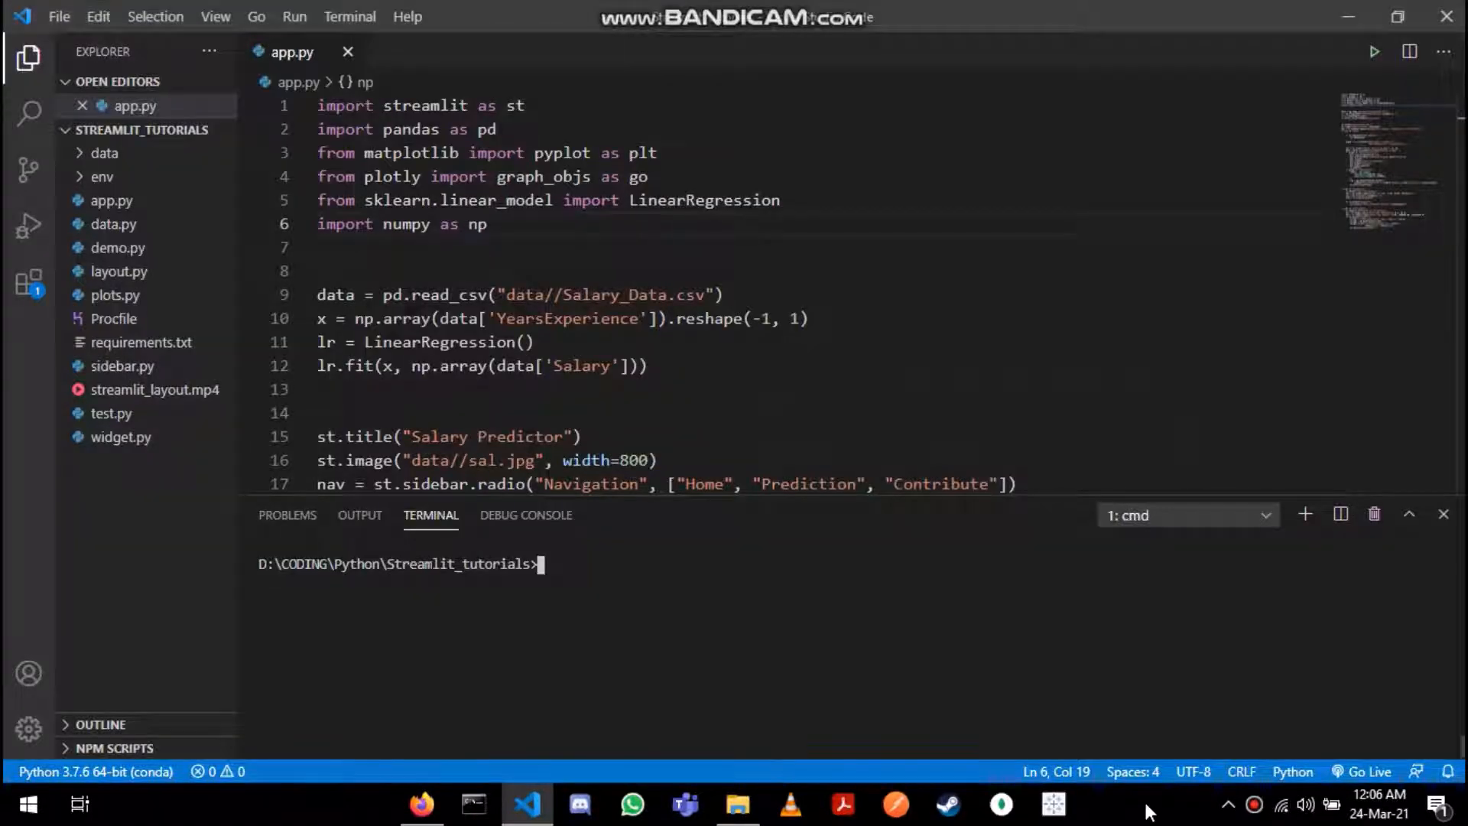
type("pip install")
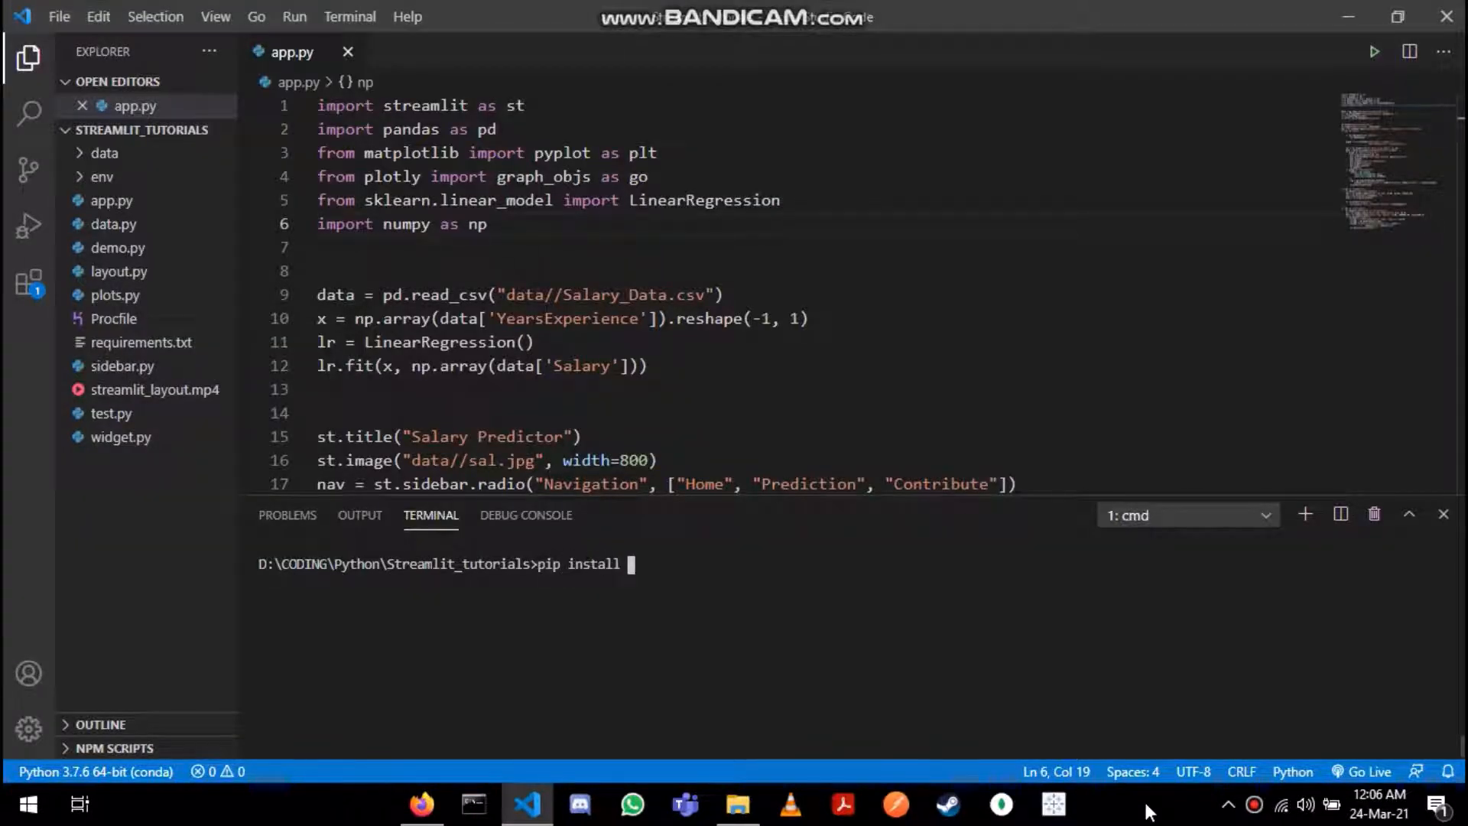
type("streamliy")
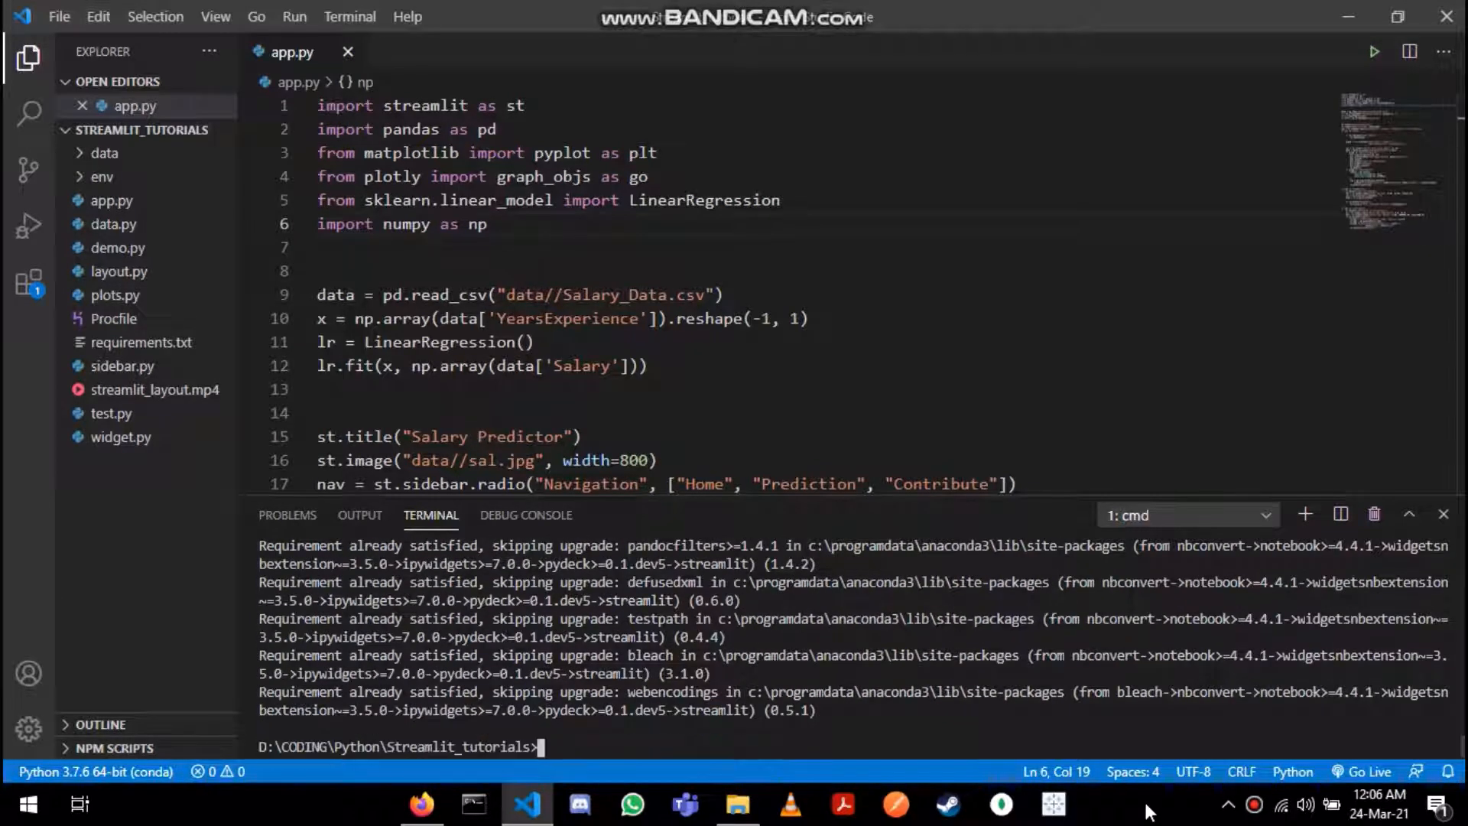
type("streamlit")
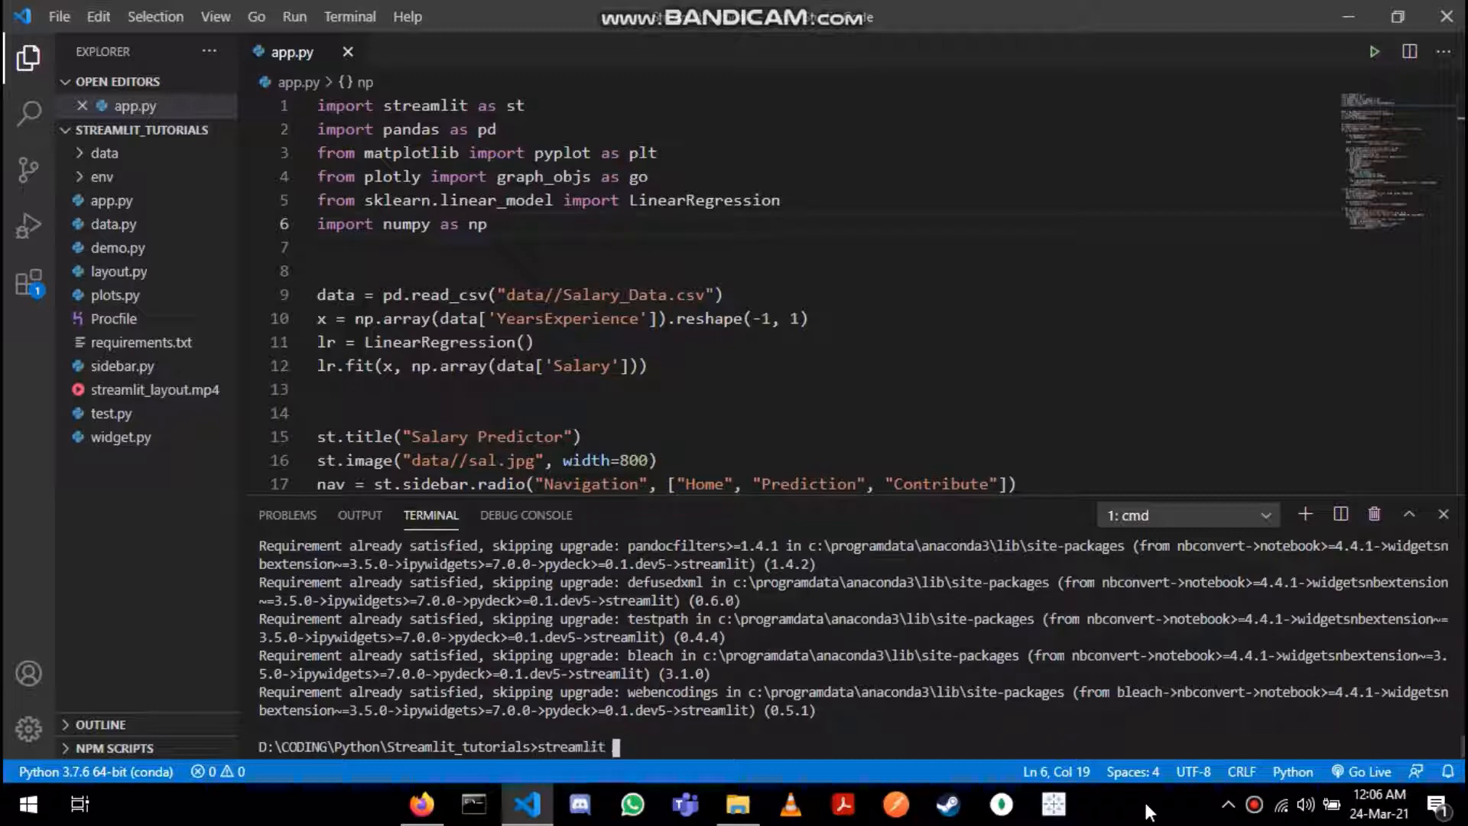
type("--version")
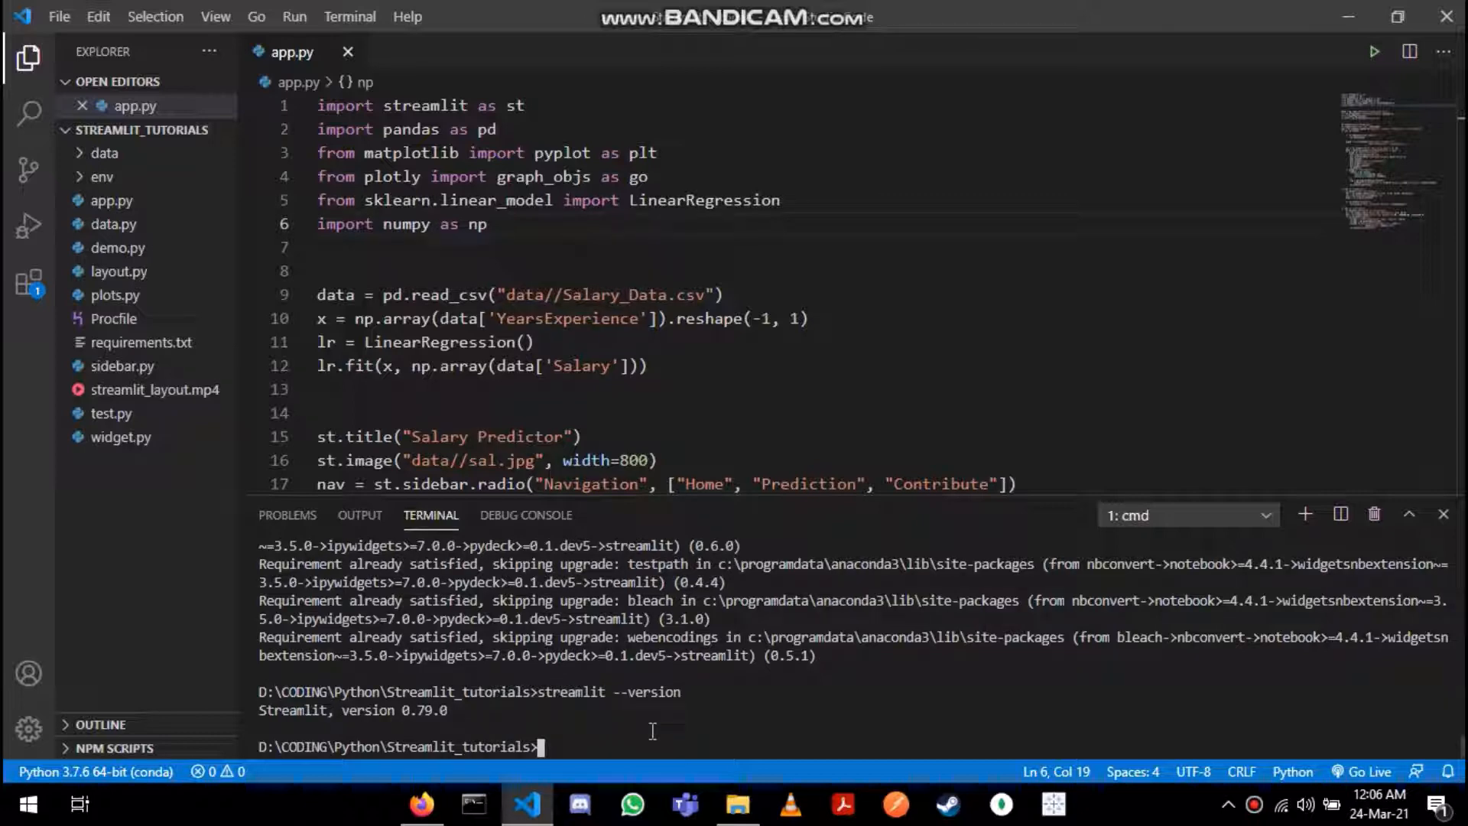
type("streamlit")
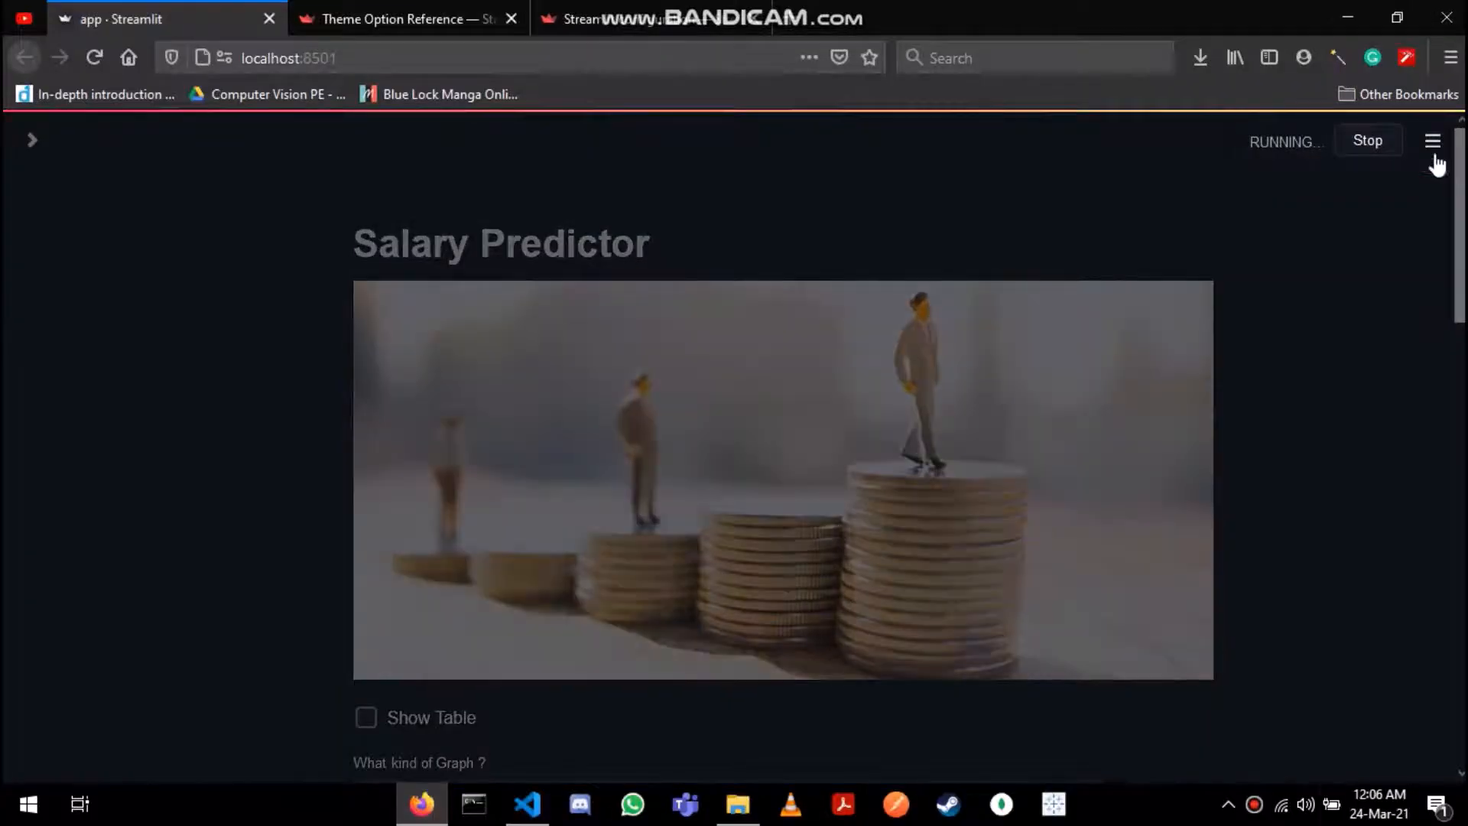
From the app's Settings, try the Light theme, return to Dark, and start editing the active theme
left_click(1432, 141)
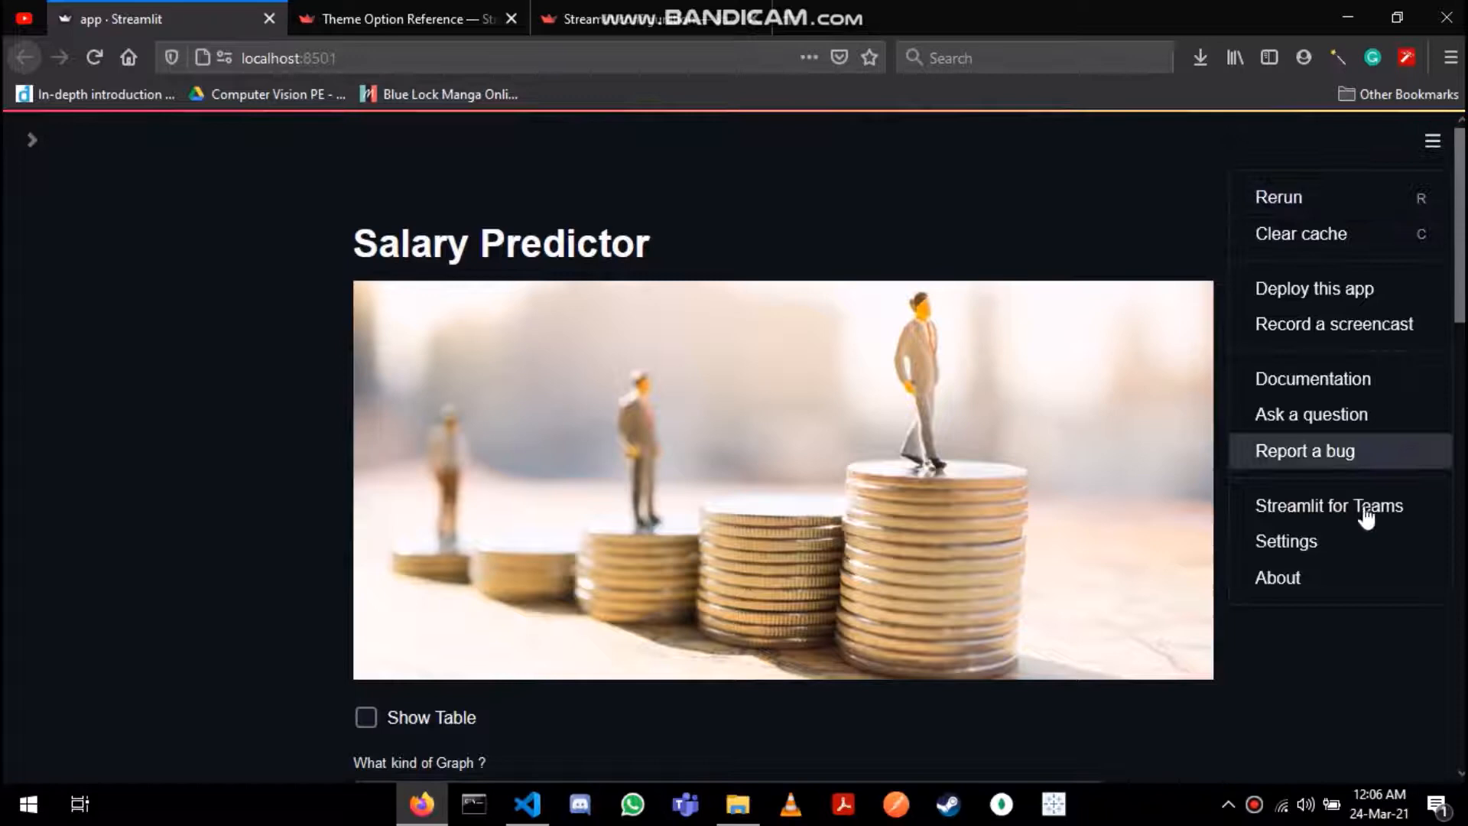
left_click(1286, 542)
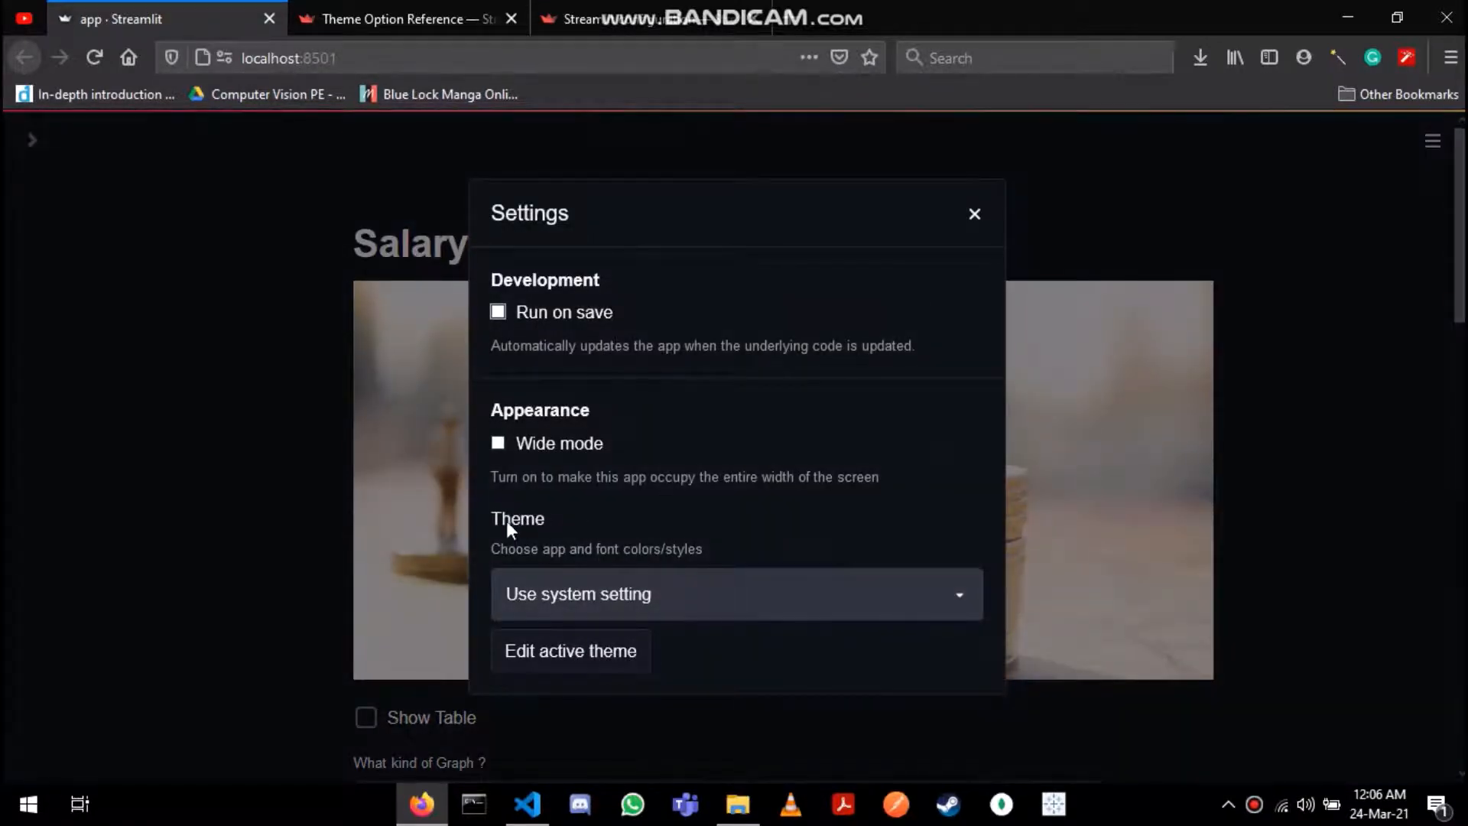
mouse_move(650, 537)
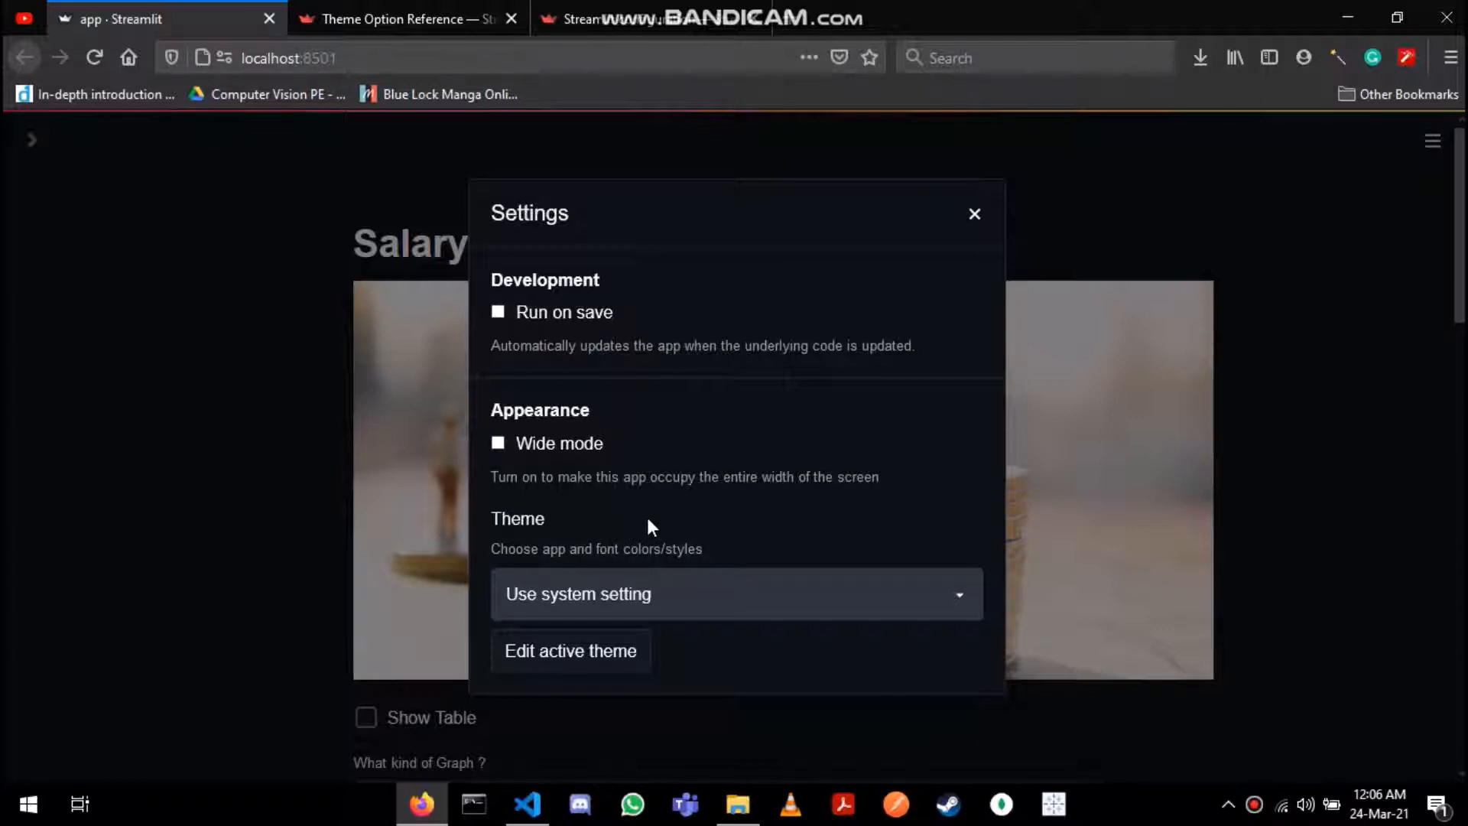
mouse_move(631, 520)
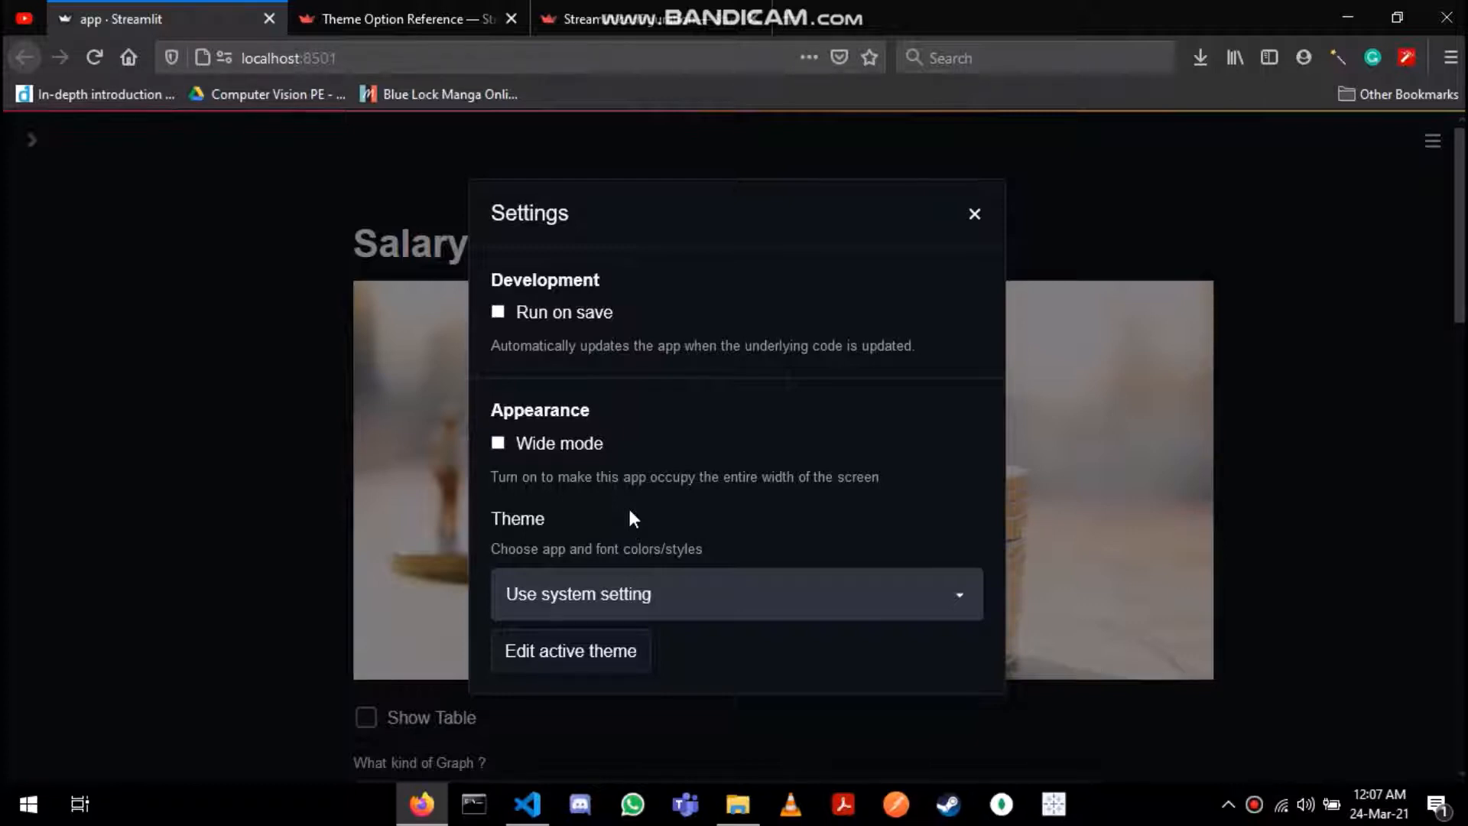
left_click(735, 593)
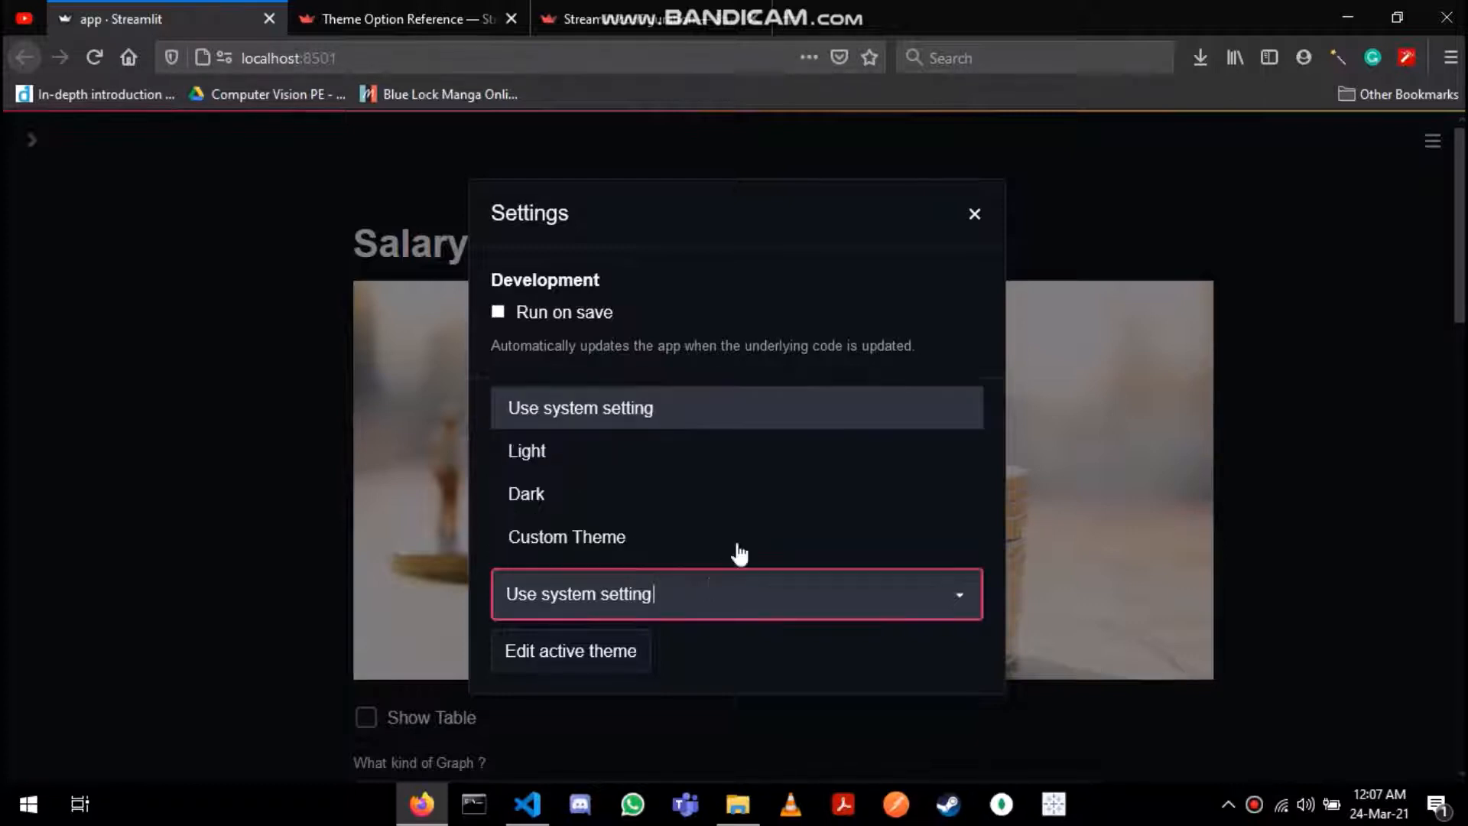
left_click(526, 449)
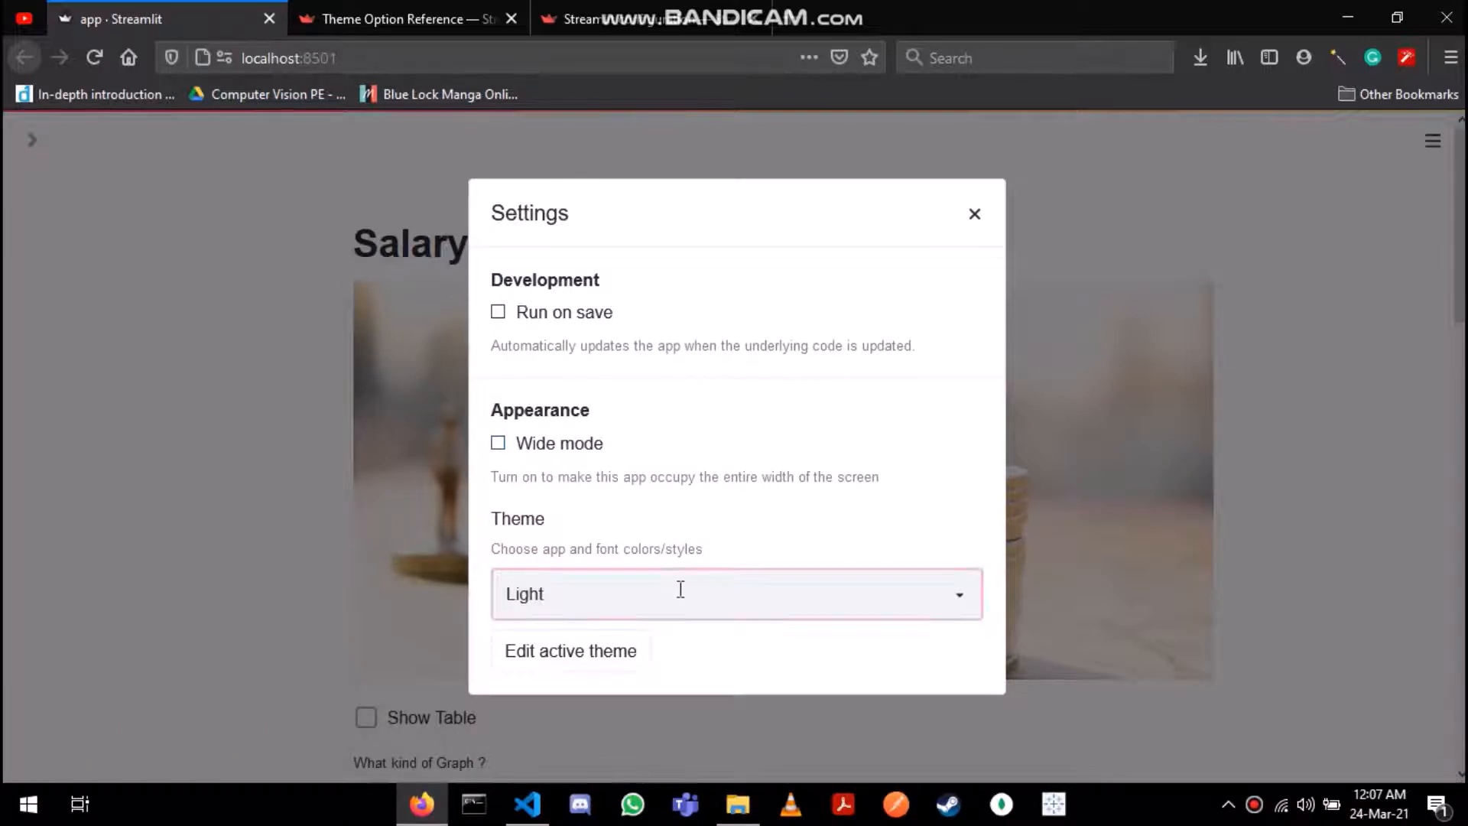
left_click(735, 594)
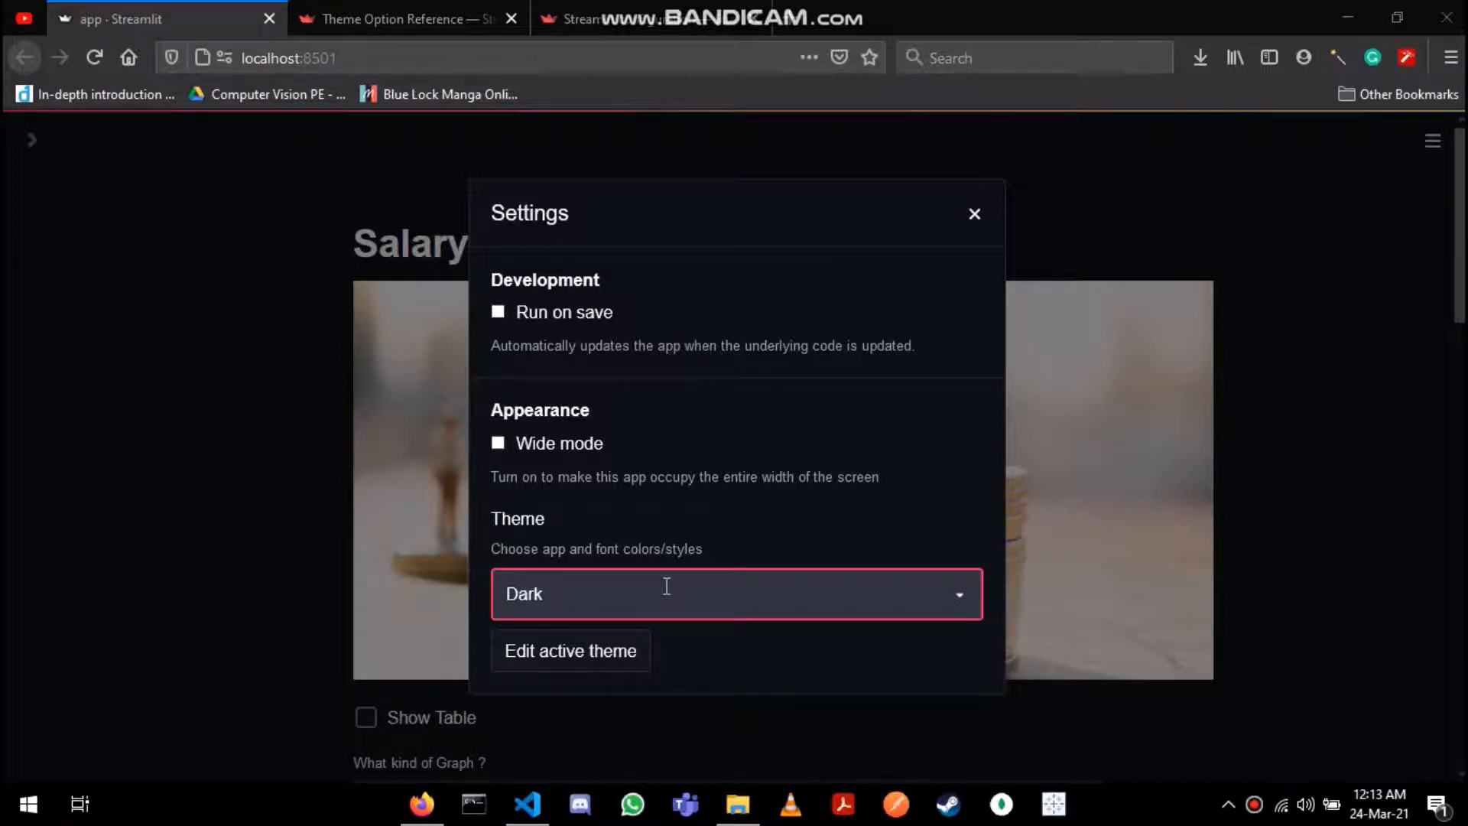
left_click(569, 651)
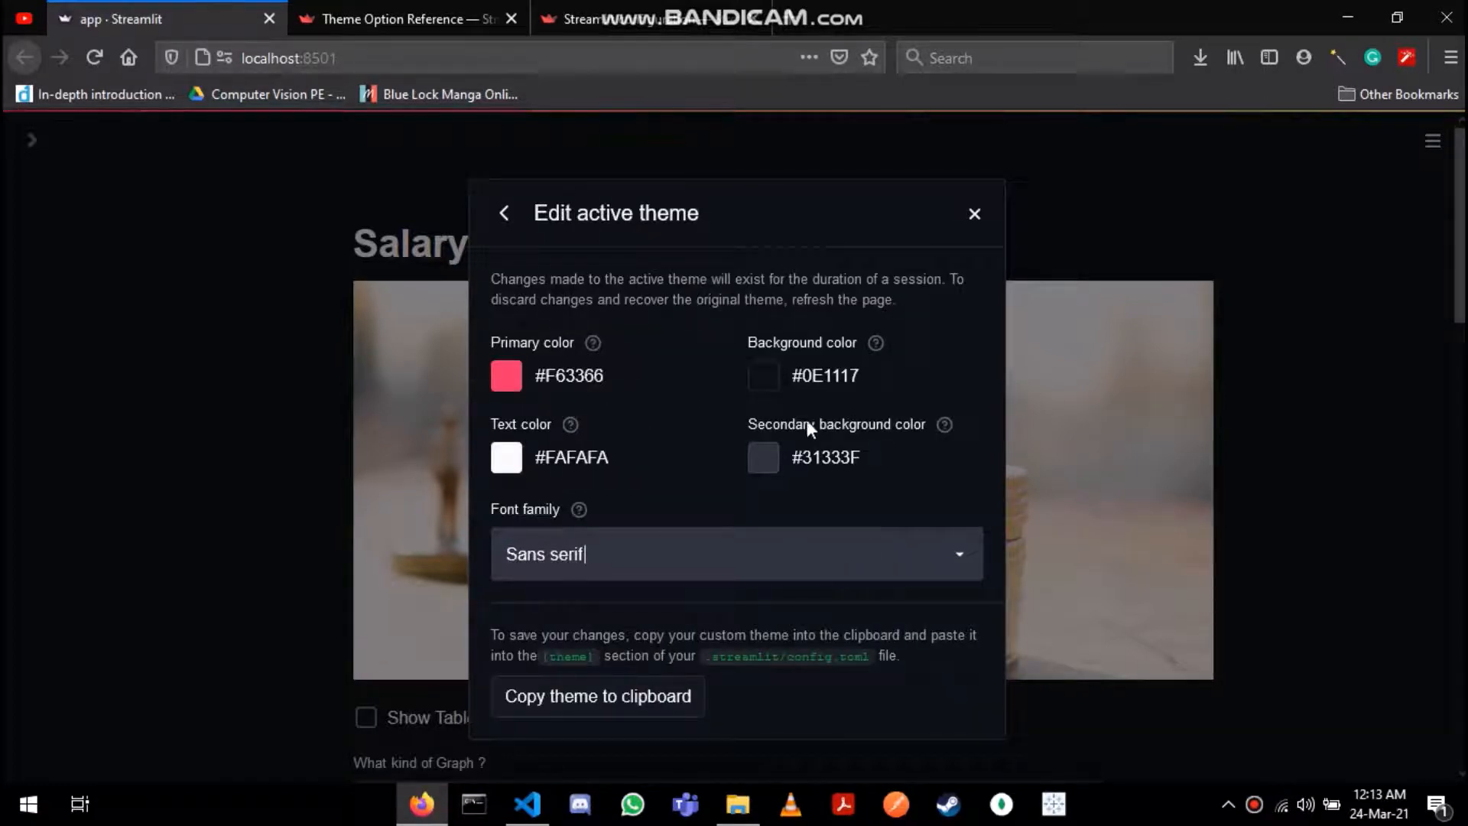
Make the active theme's background dark blue #07268B and copy the theme to the clipboard
left_click(762, 376)
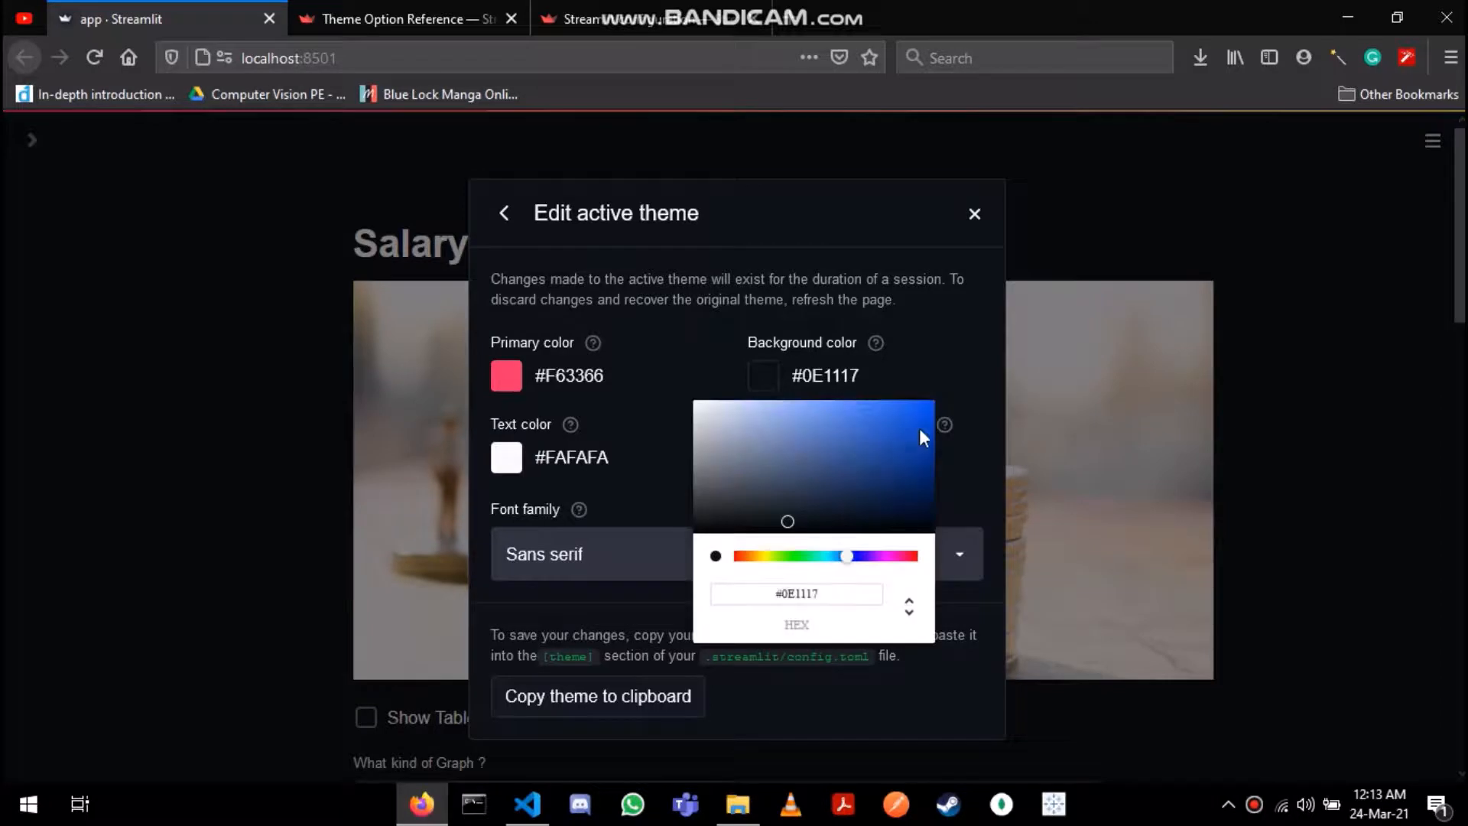
left_click(919, 478)
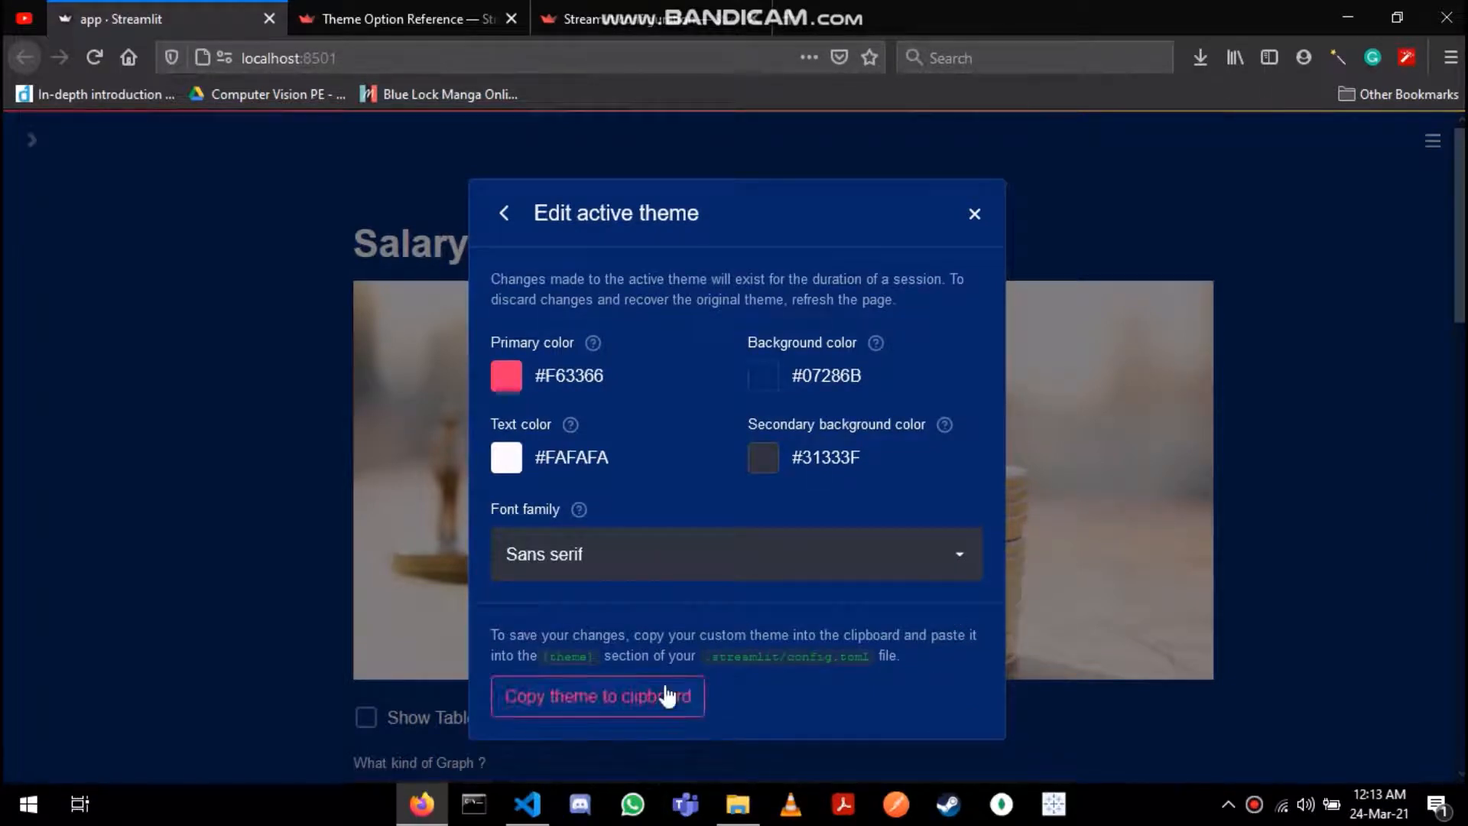
left_click(598, 696)
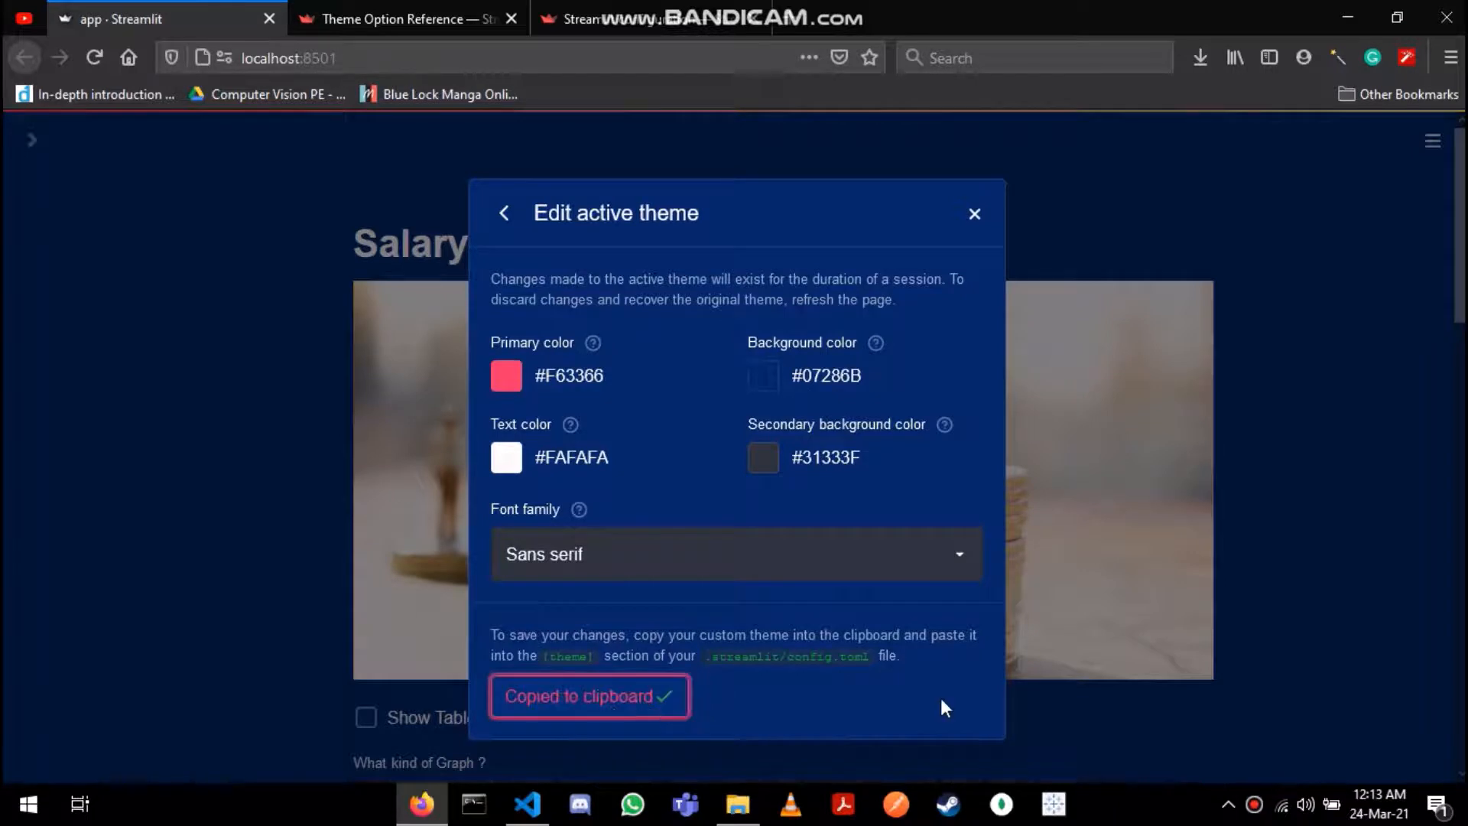
mouse_move(948, 711)
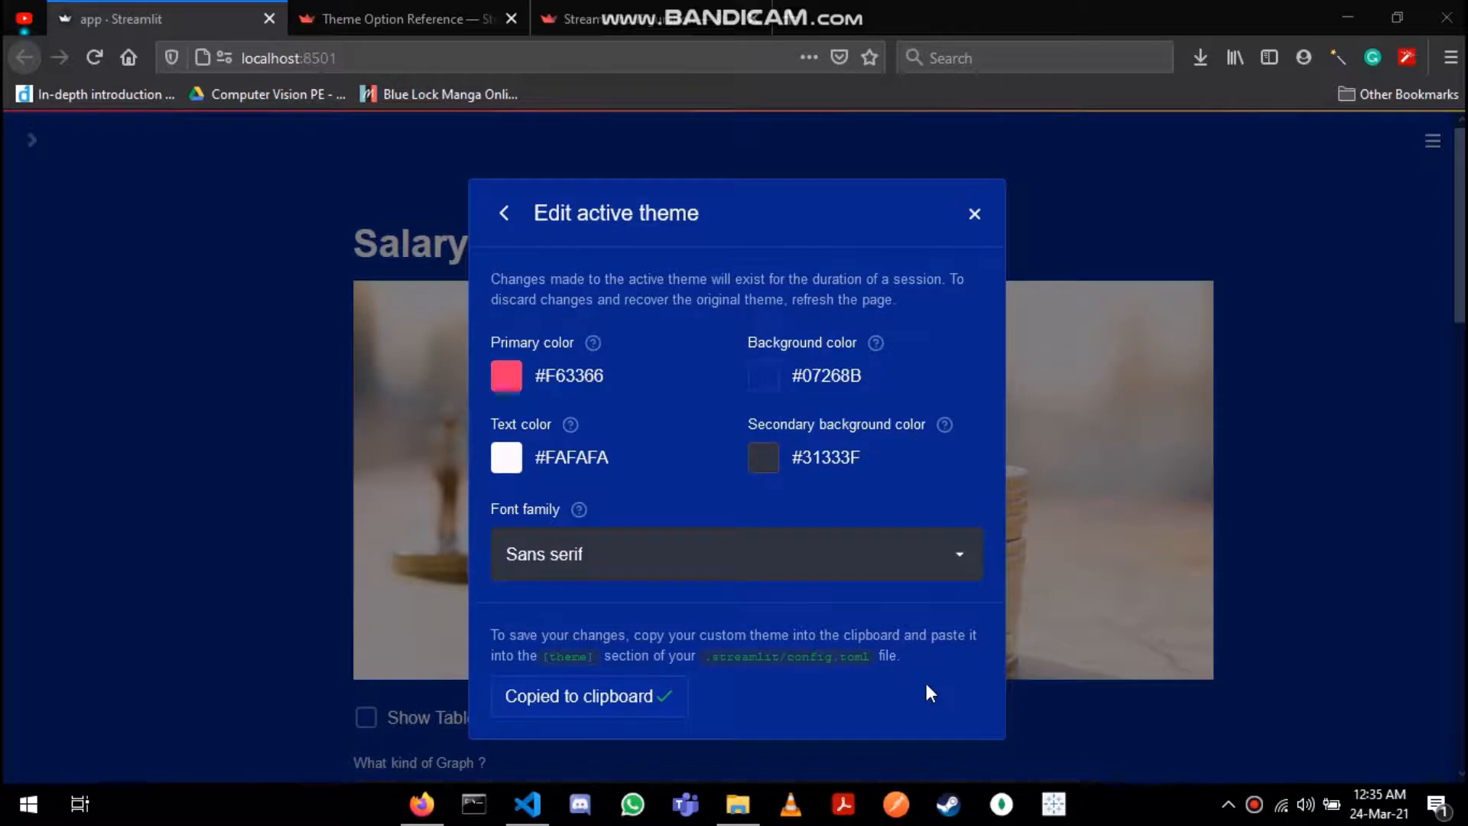
mouse_move(527, 803)
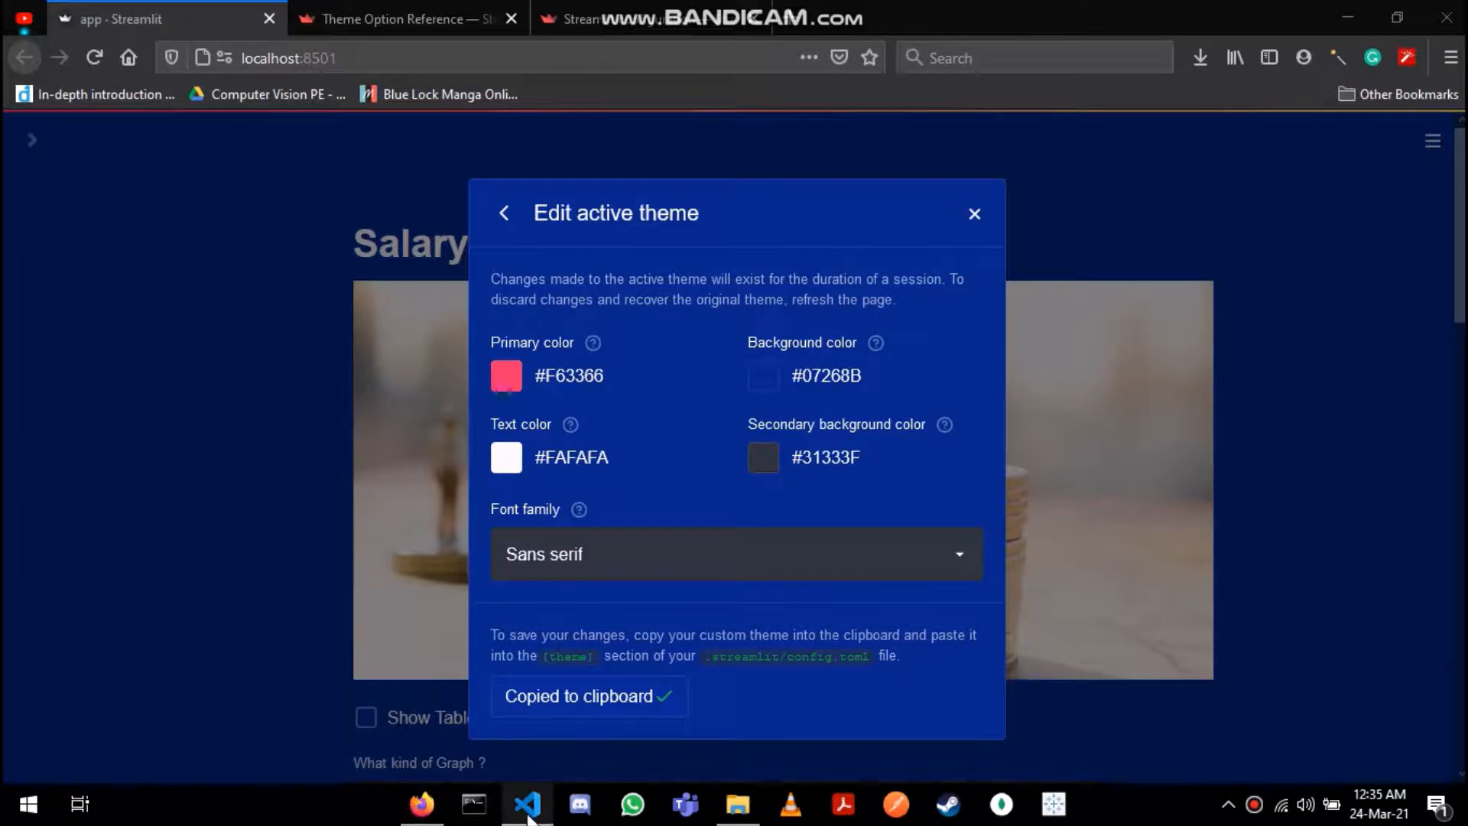
Create a .streamlit folder with config.toml in VS Code holding the pasted [theme] section
left_click(526, 803)
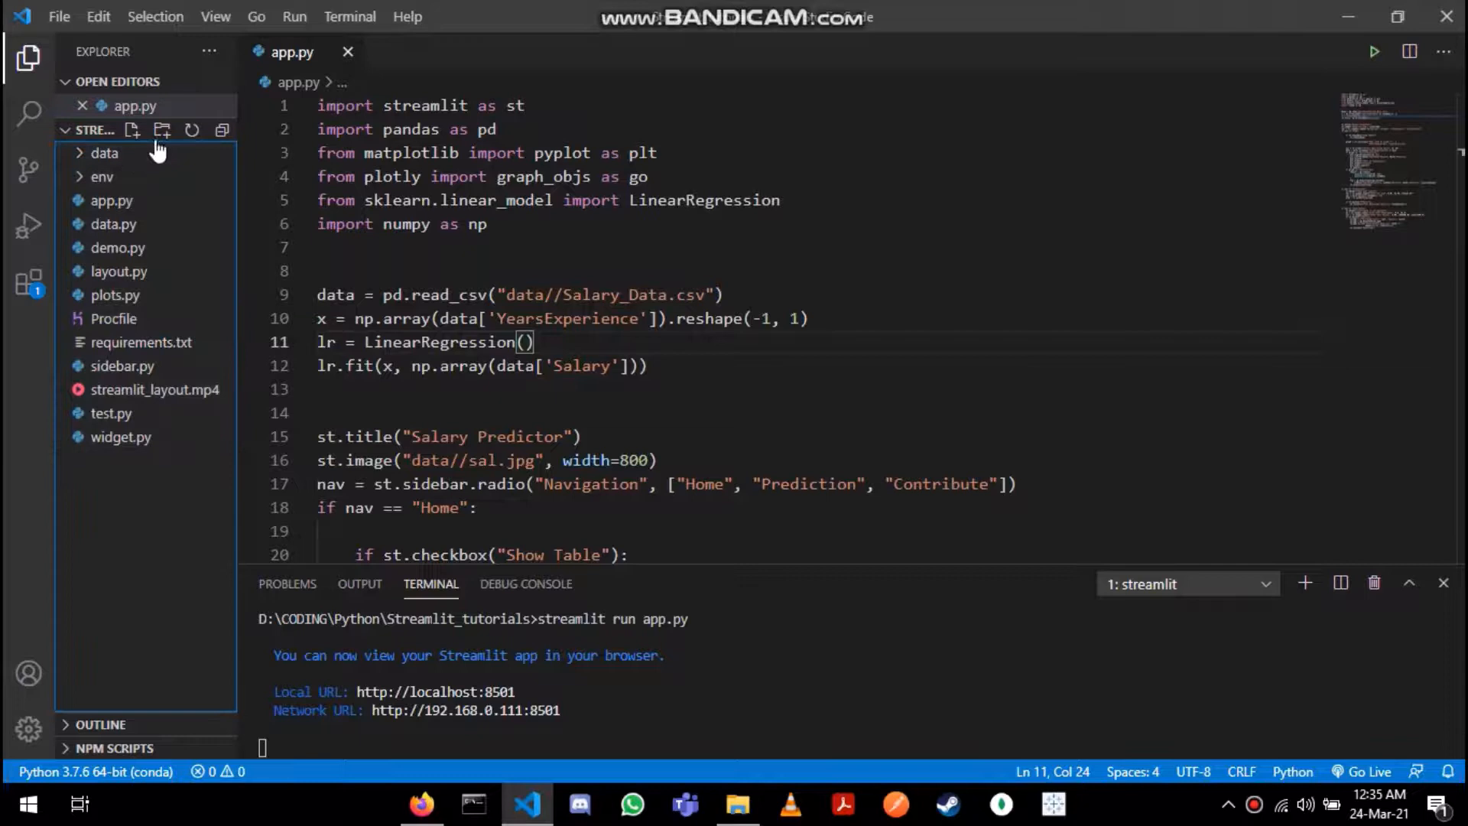
left_click(131, 130)
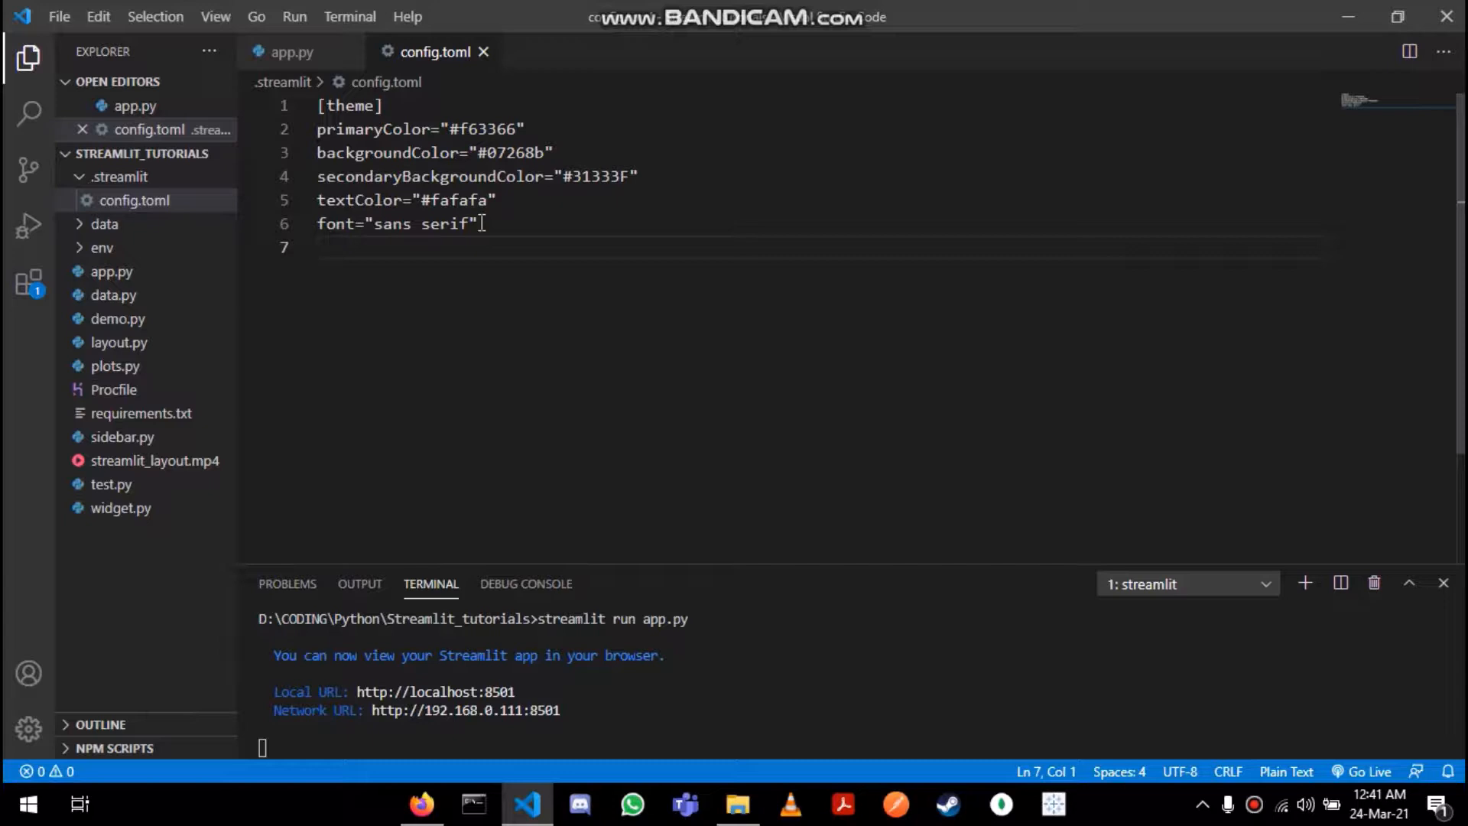
left_click(737, 802)
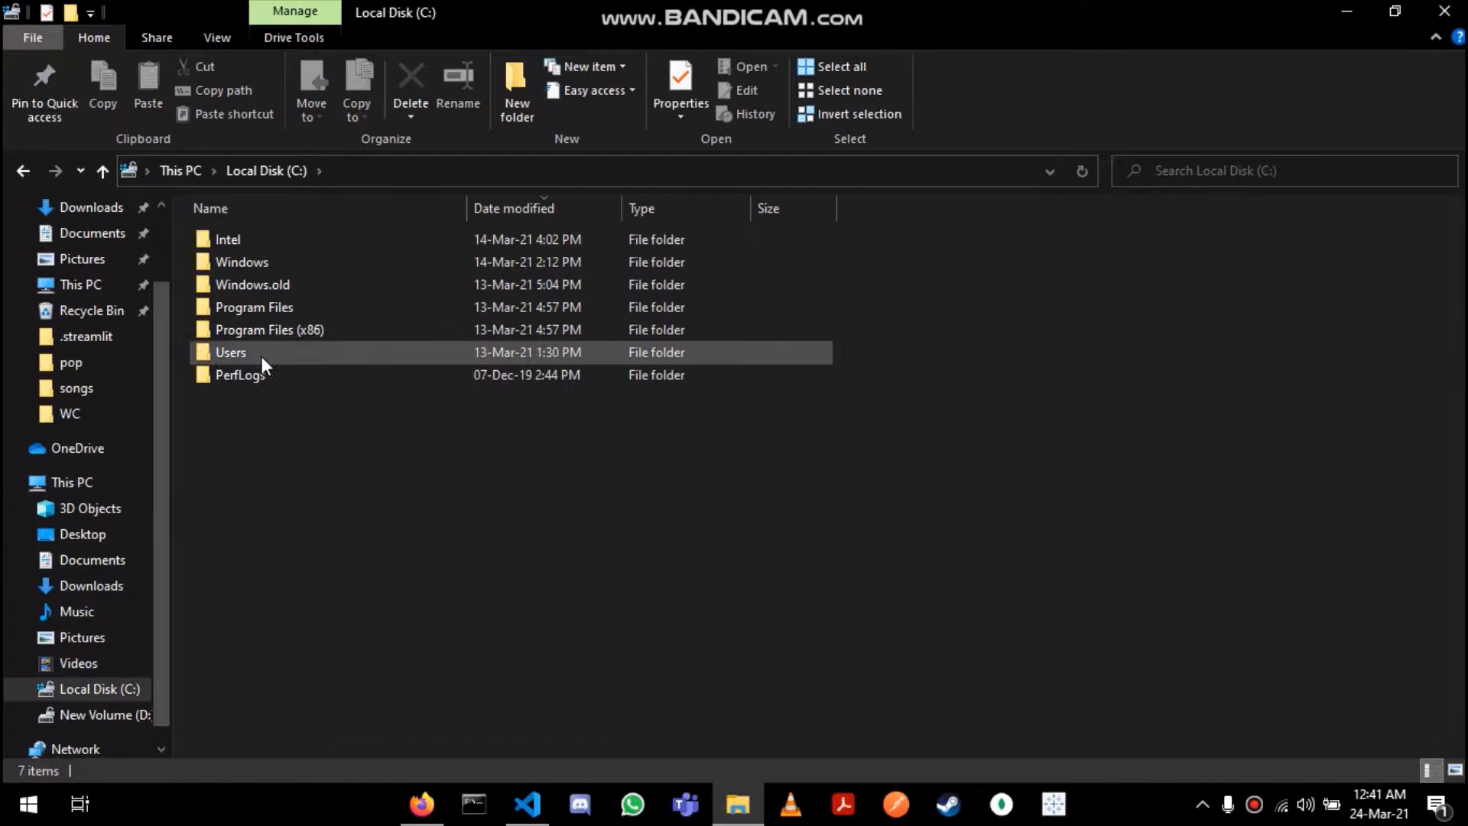
Navigate to the user's home .streamlit folder containing config.toml and credentials.toml
double_click(231, 351)
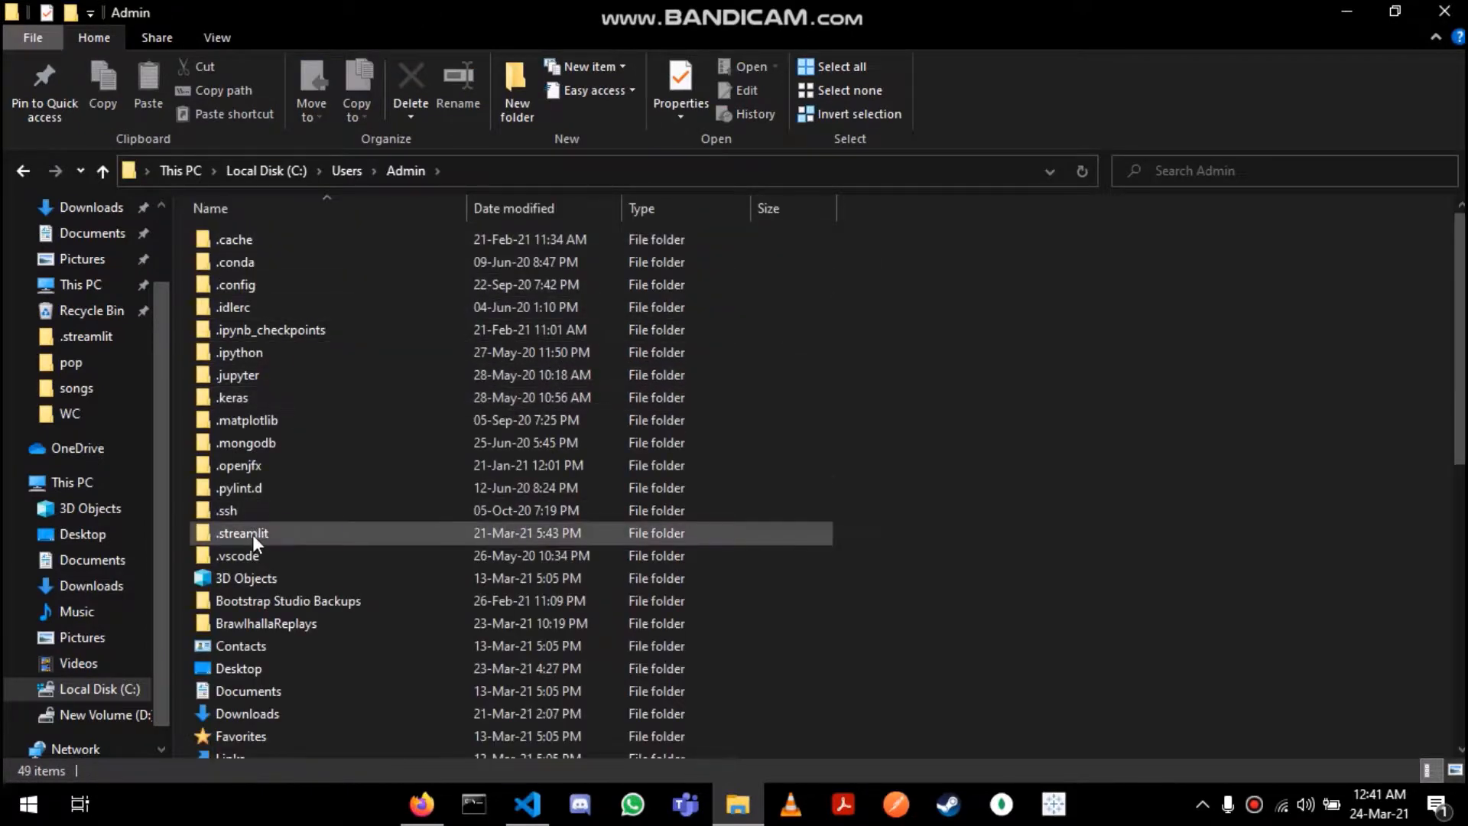
left_click(241, 532)
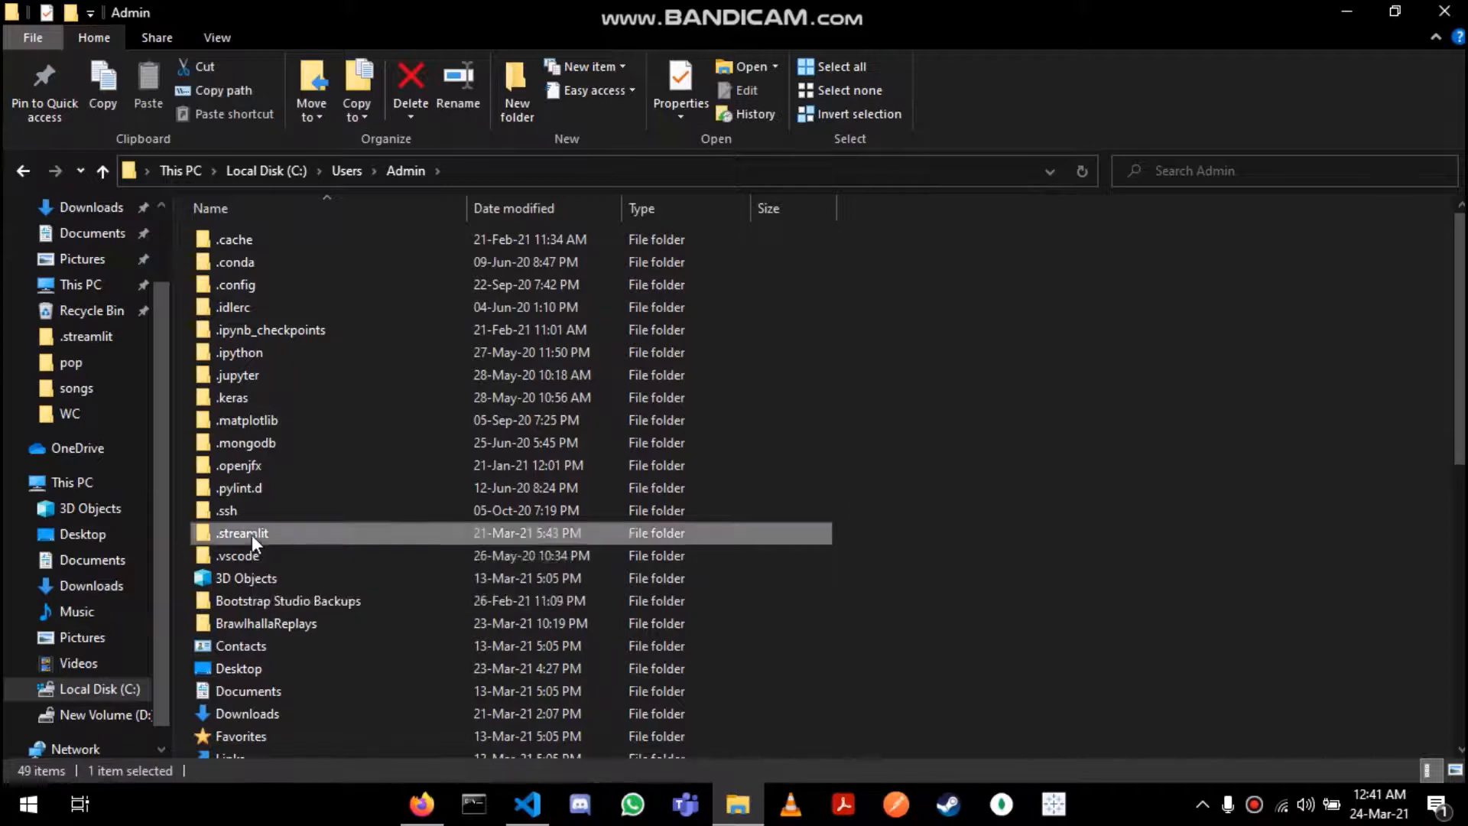
double_click(242, 532)
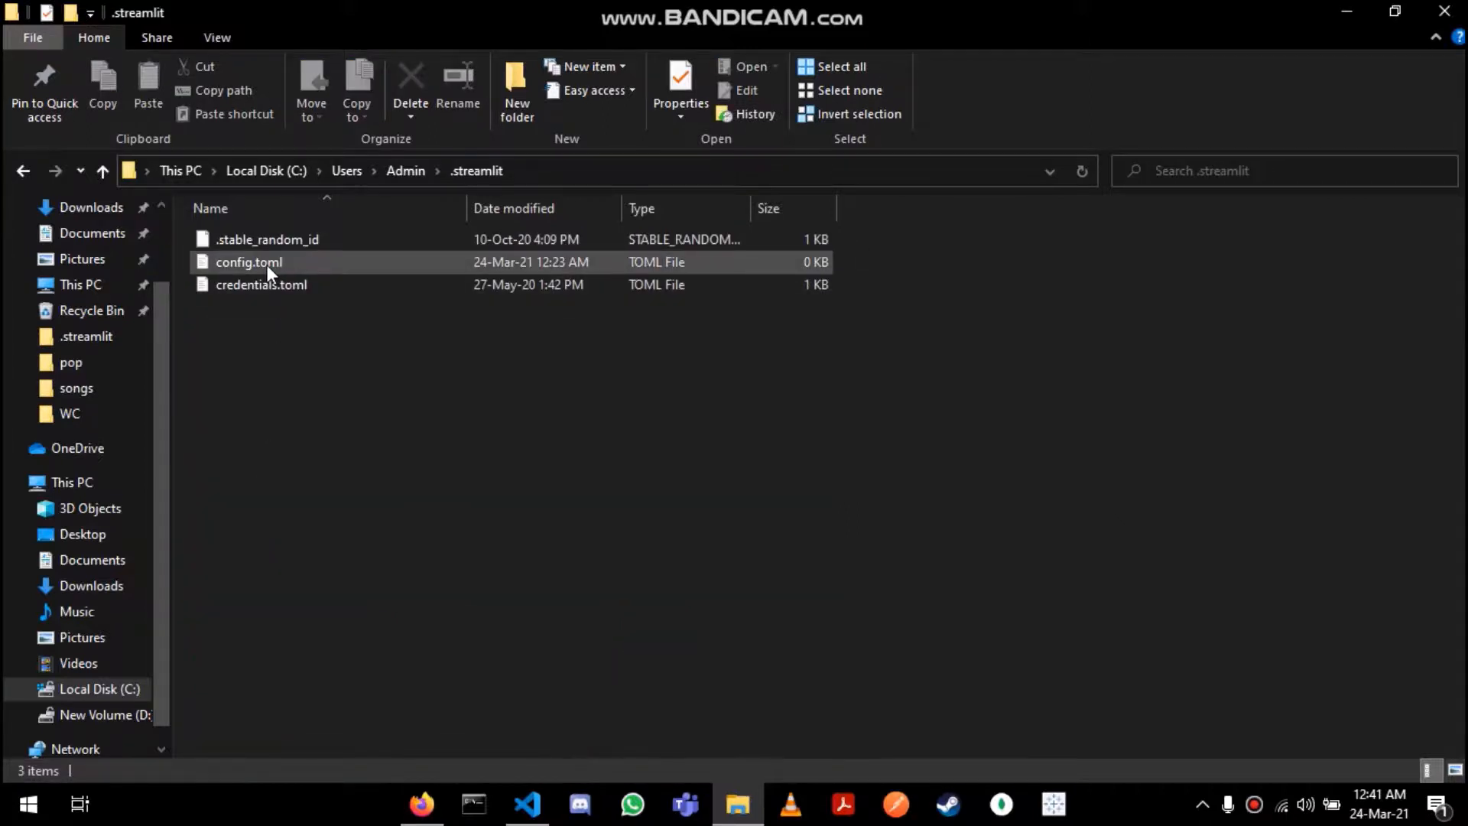
mouse_move(274, 278)
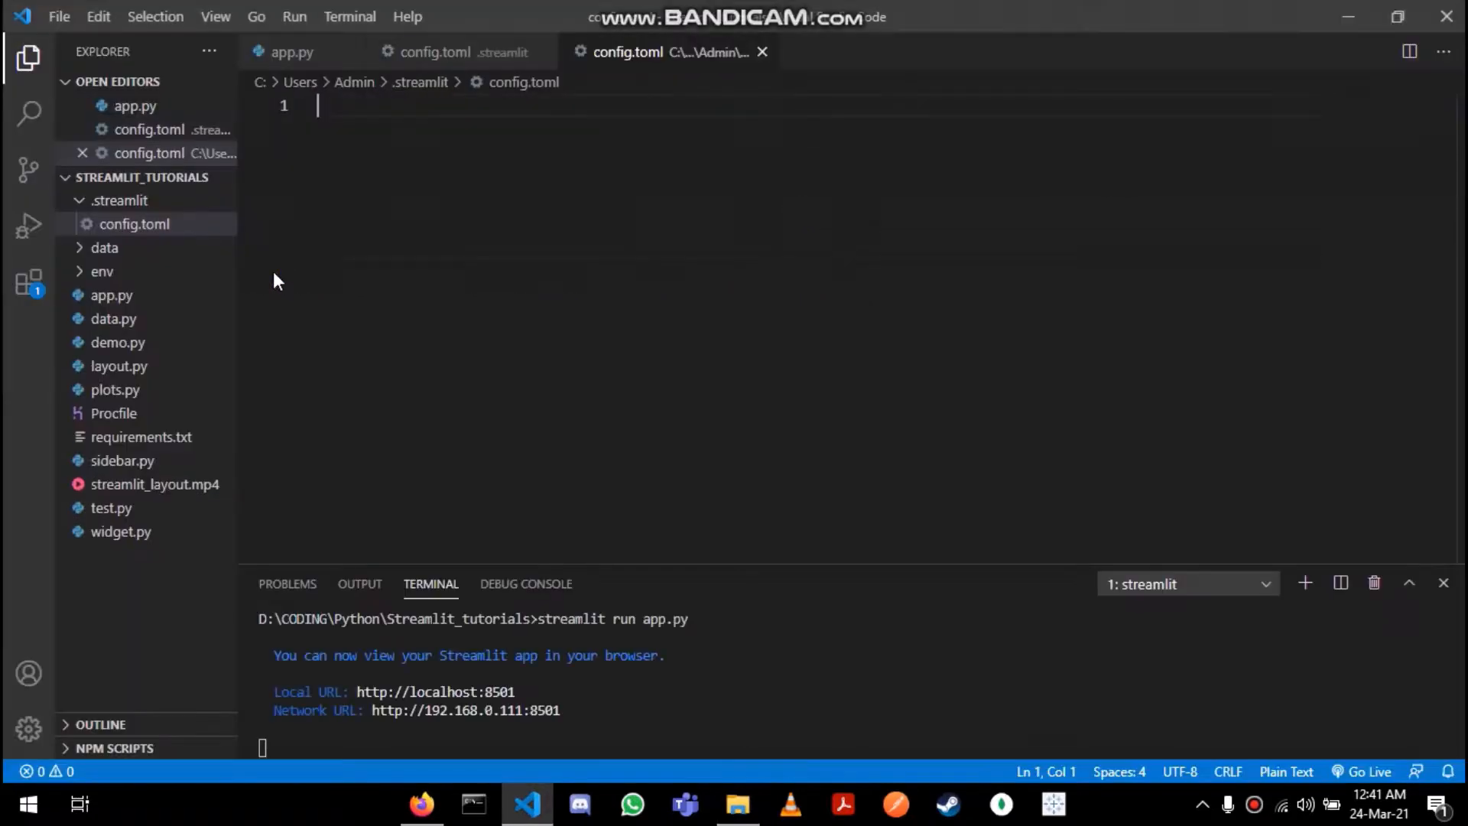
mouse_move(436, 231)
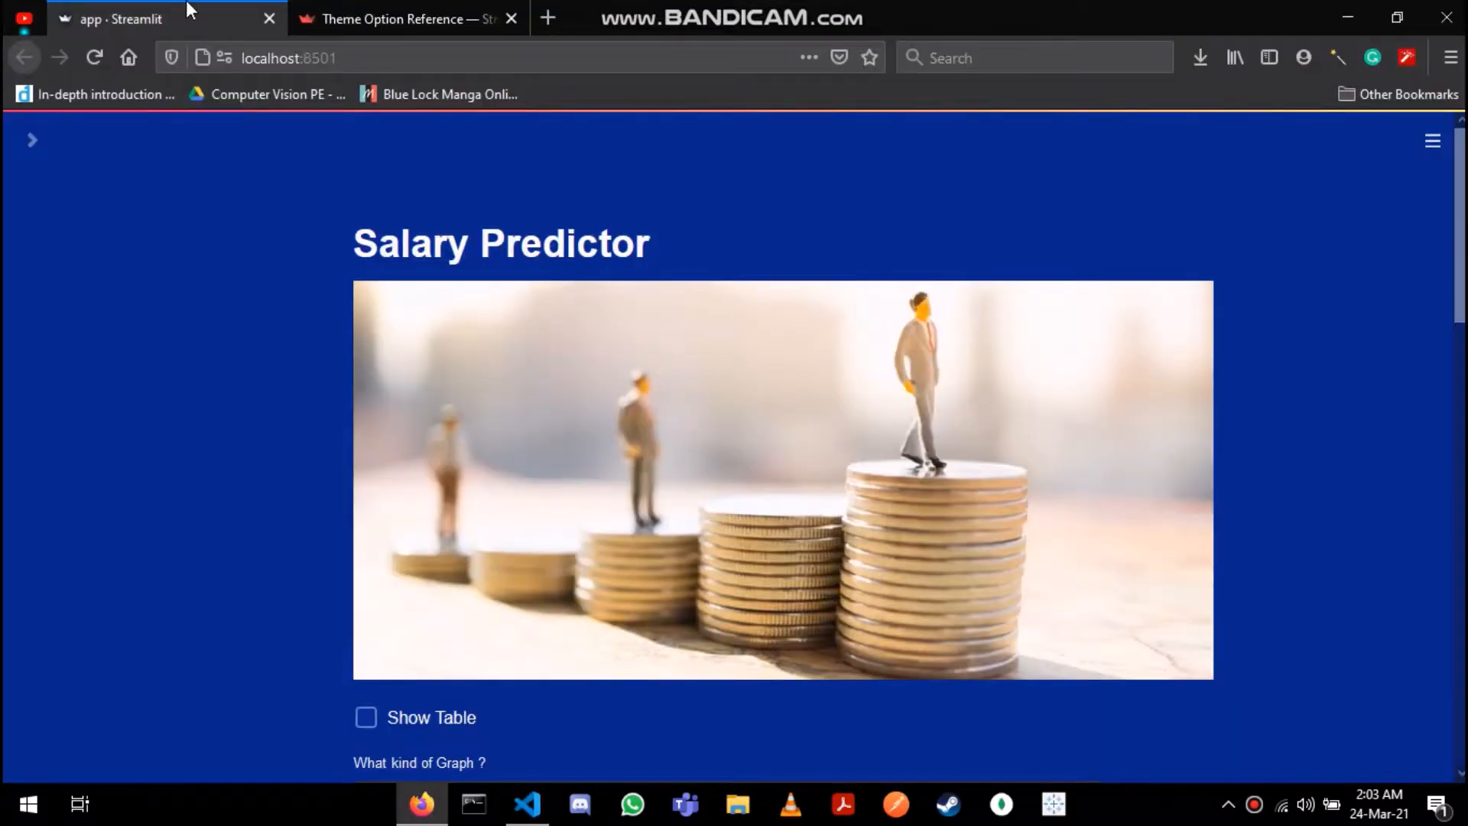
Bring up the Streamlit Theme Option Reference documentation page in Firefox
left_click(403, 19)
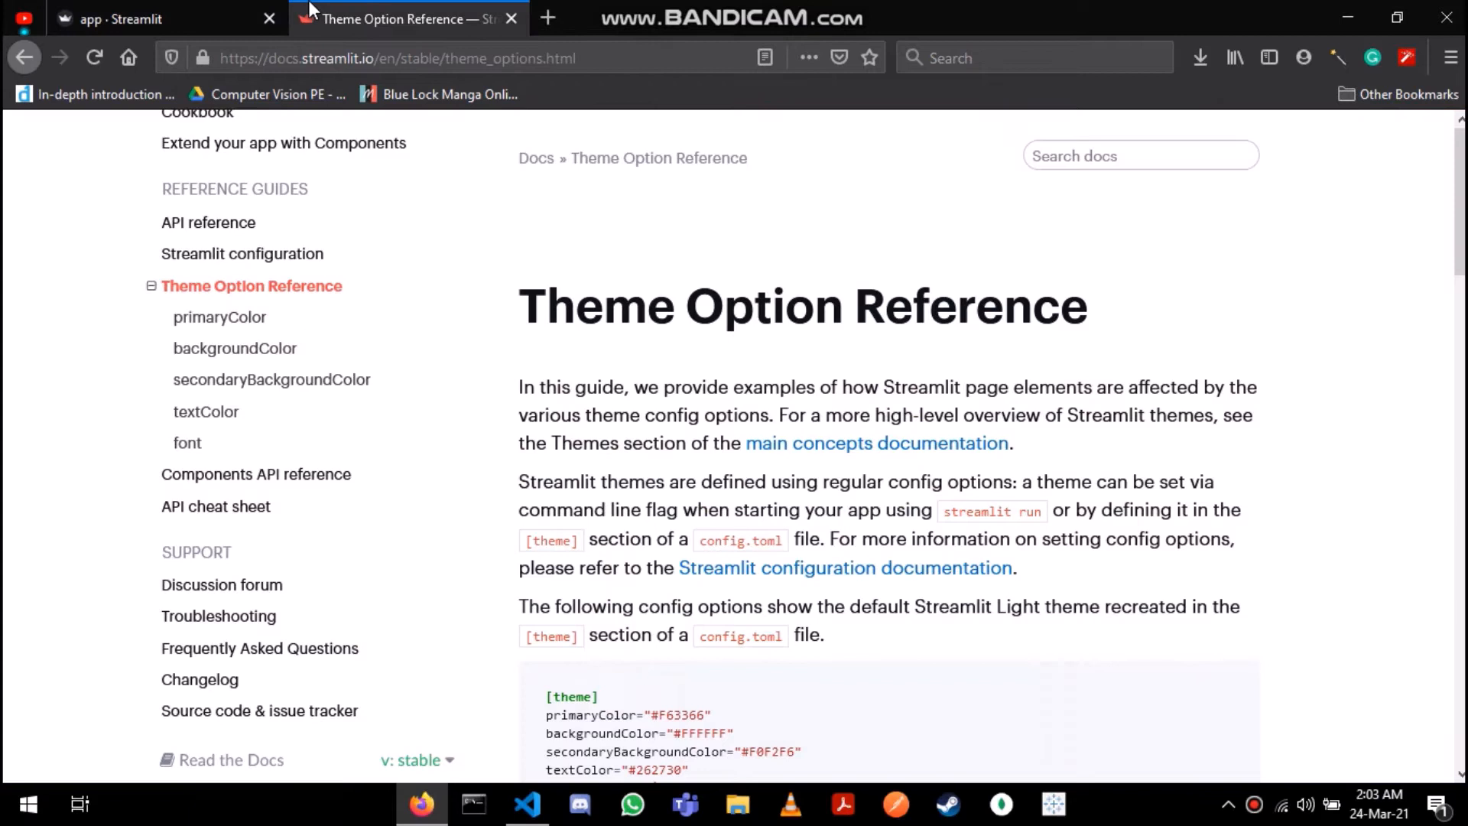
mouse_move(402, 18)
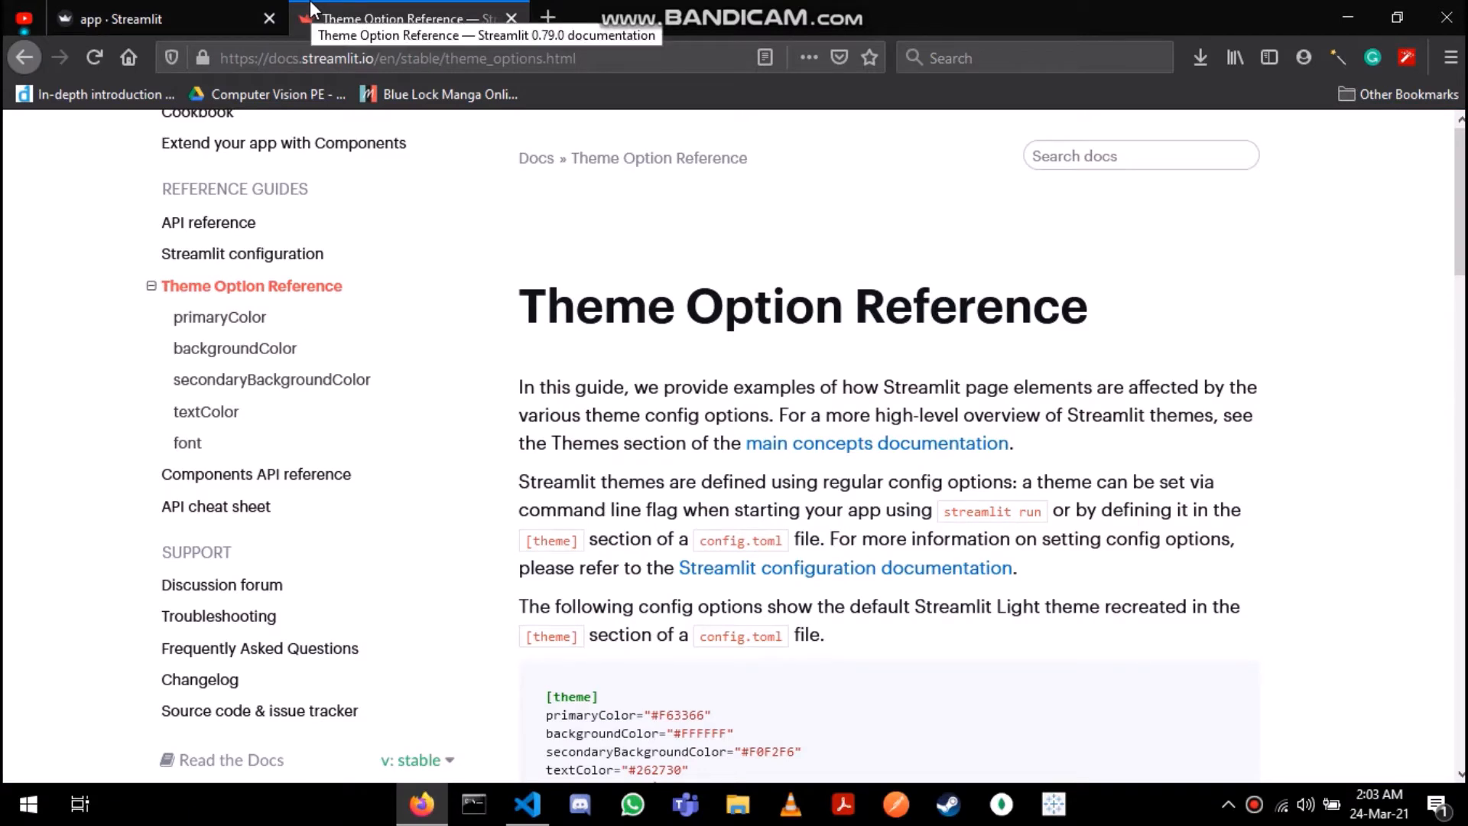